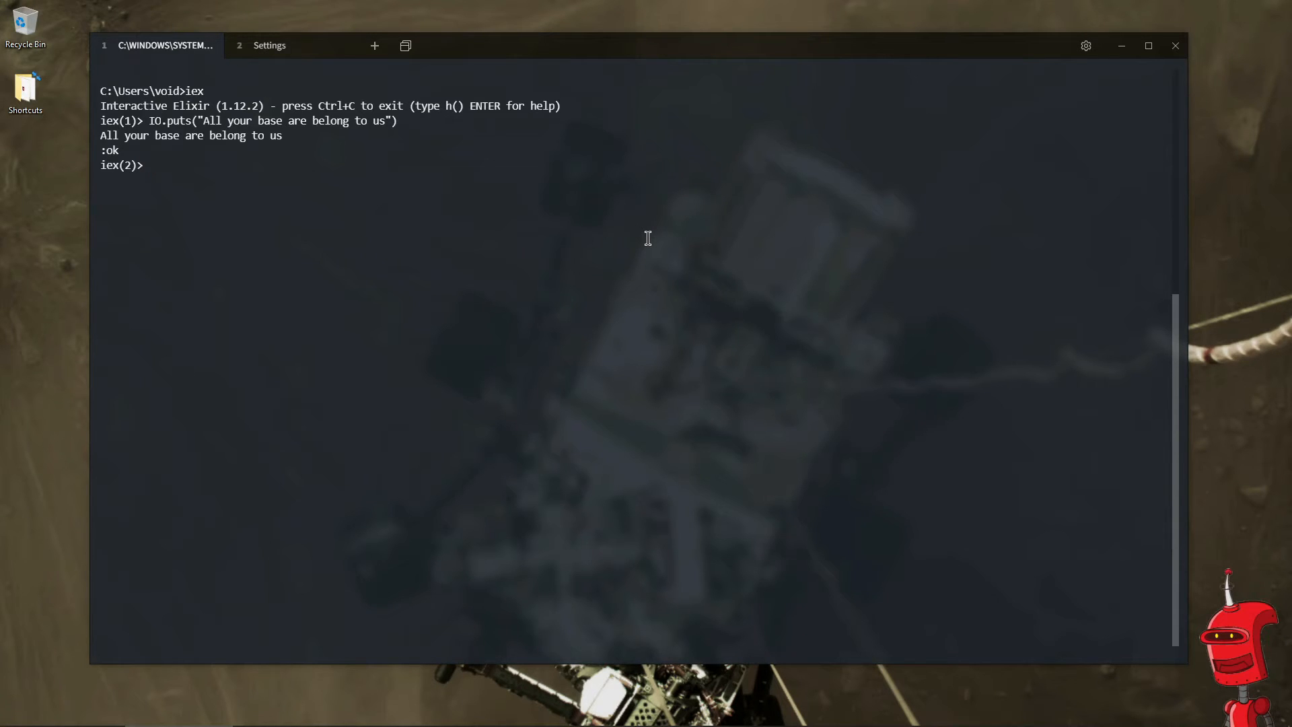
- Evaluate integers 1–4, floats 1.0 and 1.5, true, false, :atom and "hello world" in iex
type("2")
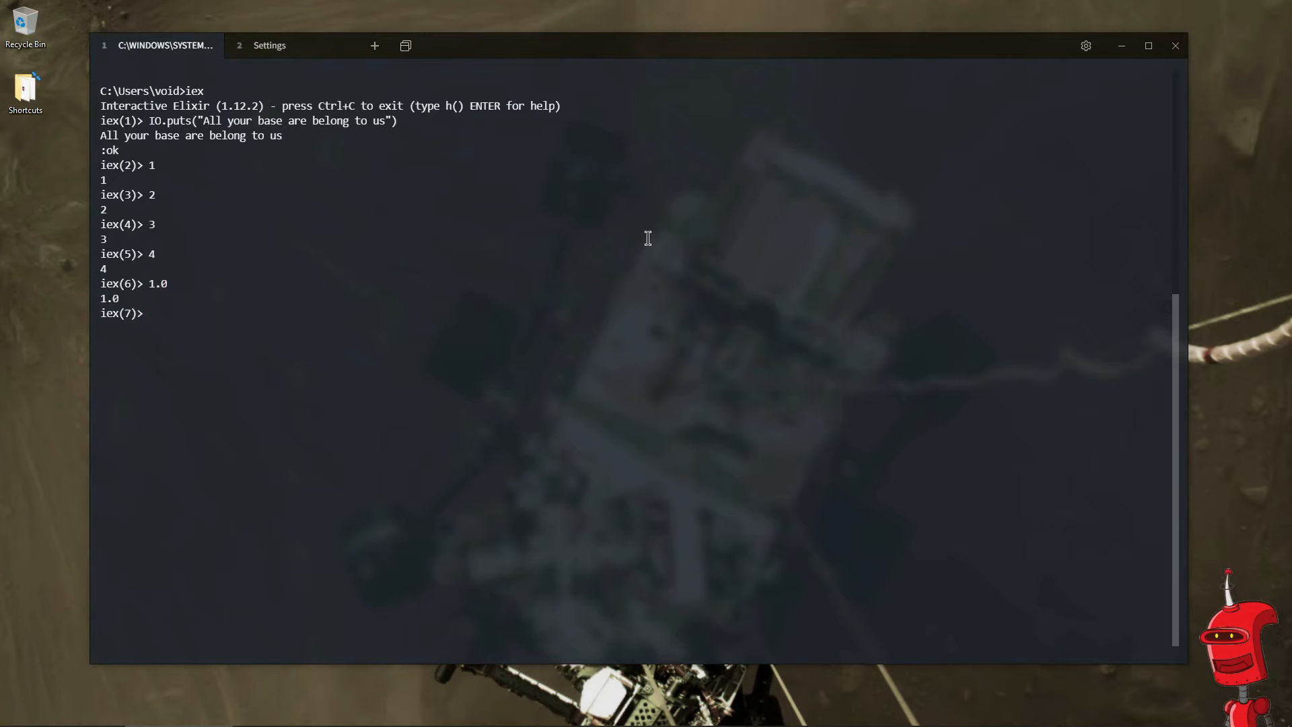
type("1.5")
type("true")
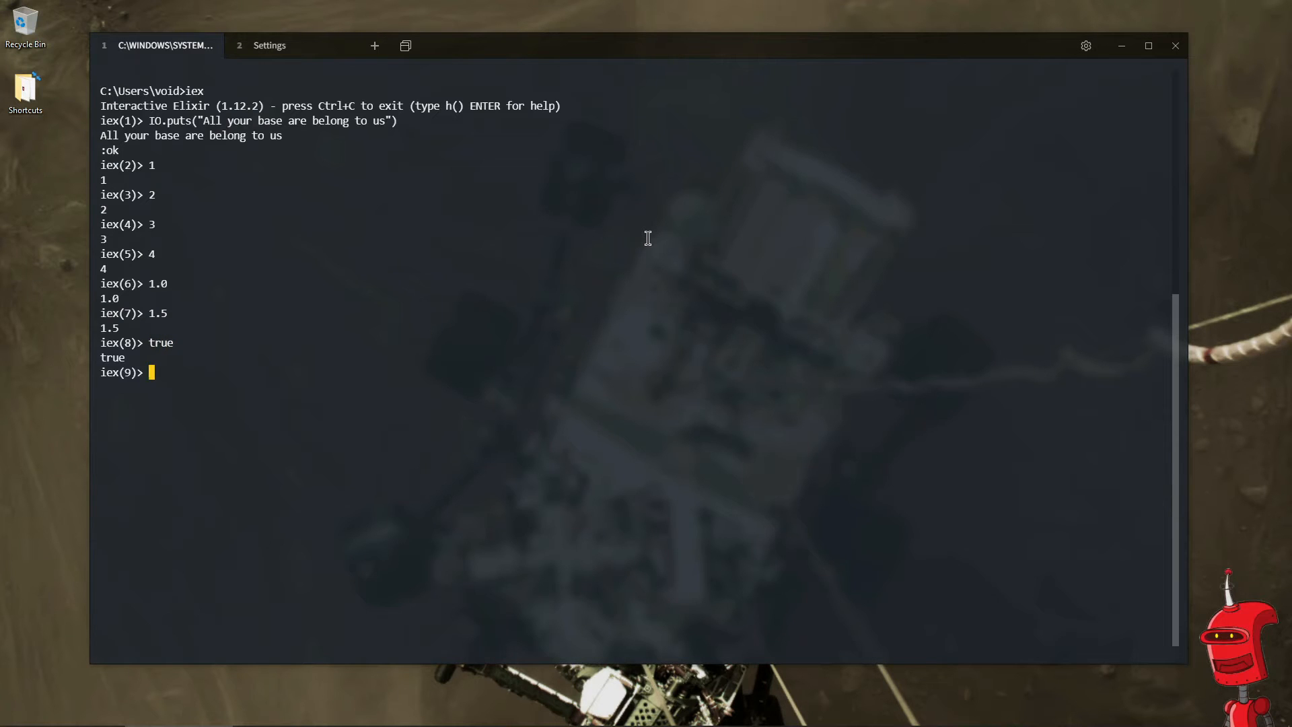
type("false")
type(":atom")
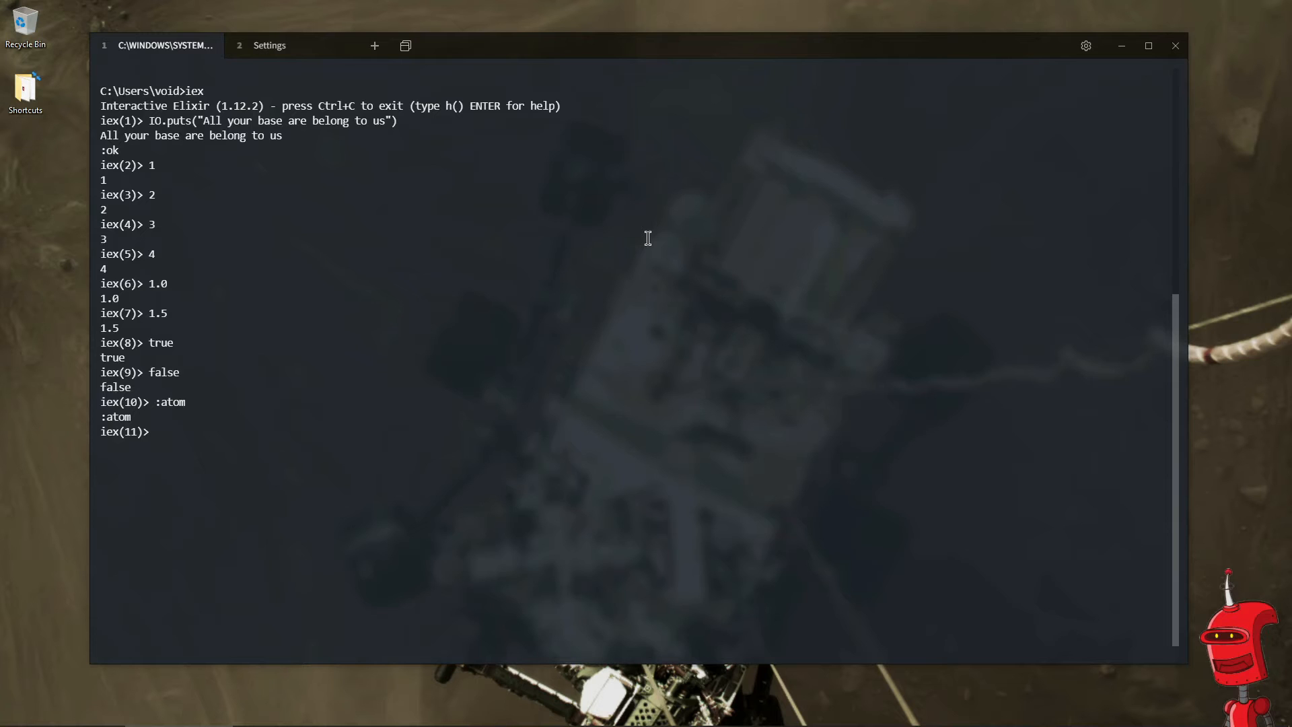
type("\"")
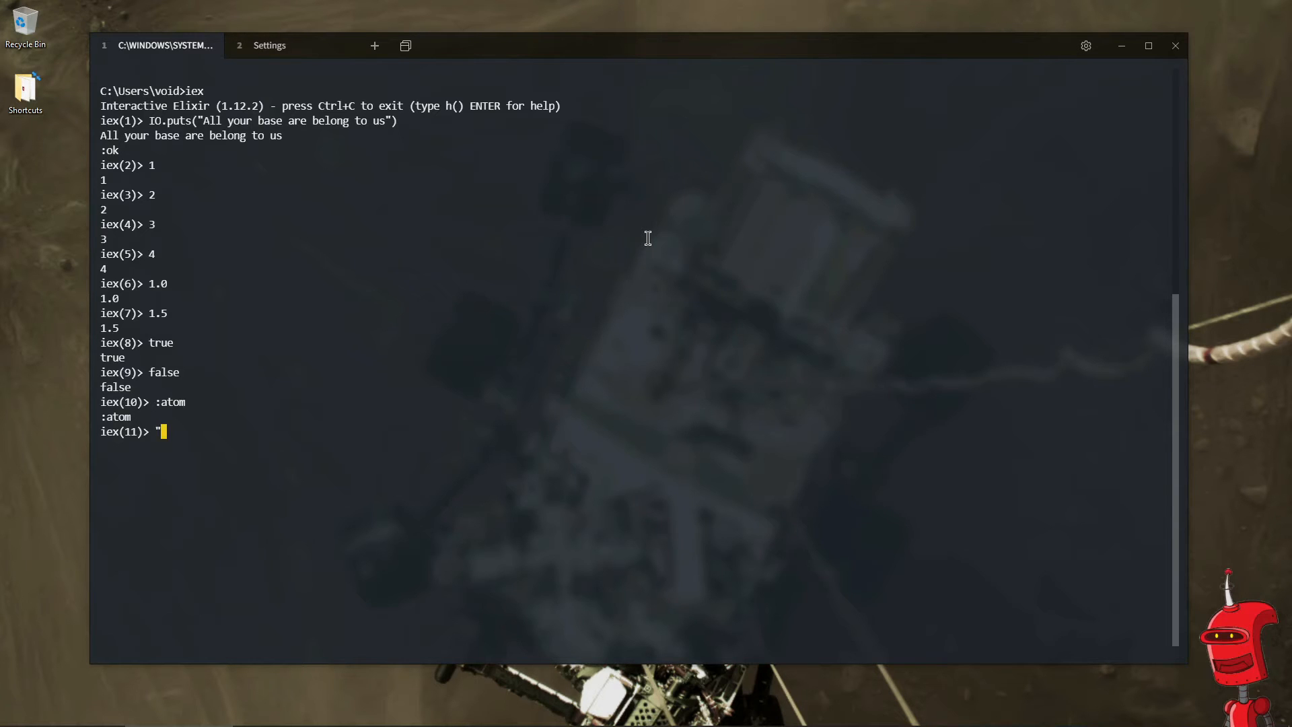
type("hello world")
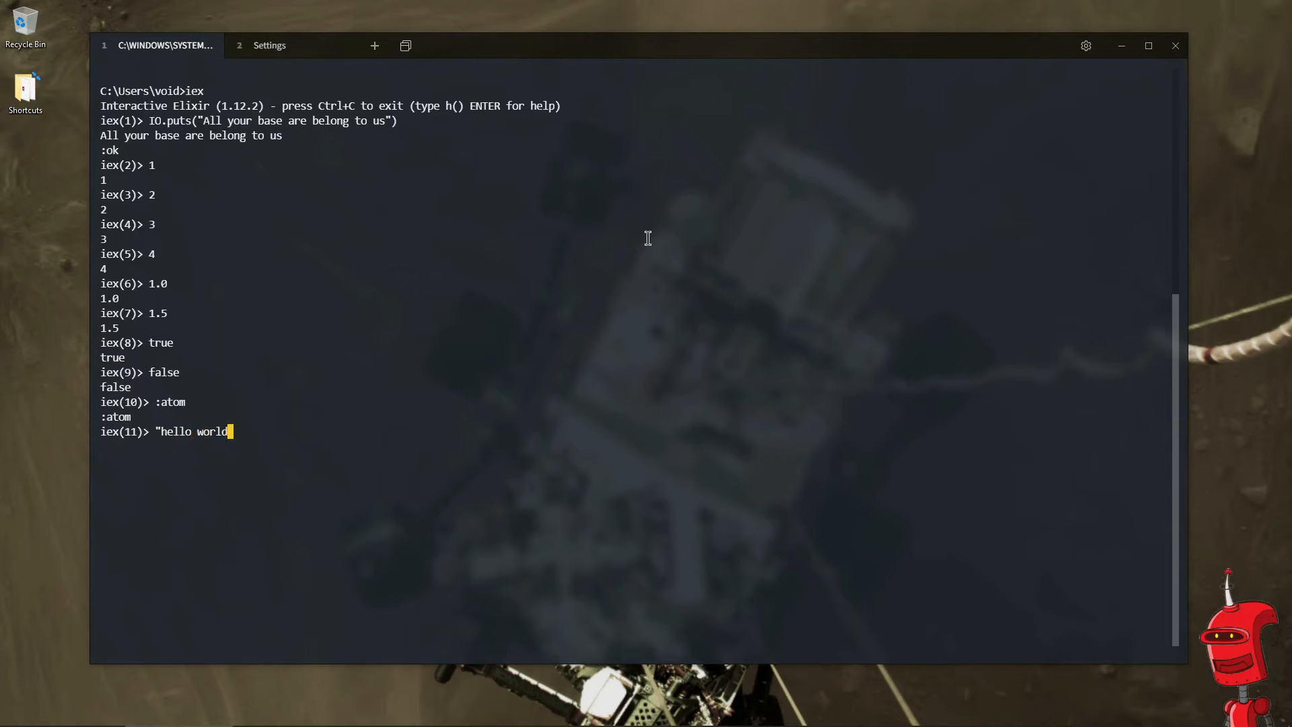
key("Return")
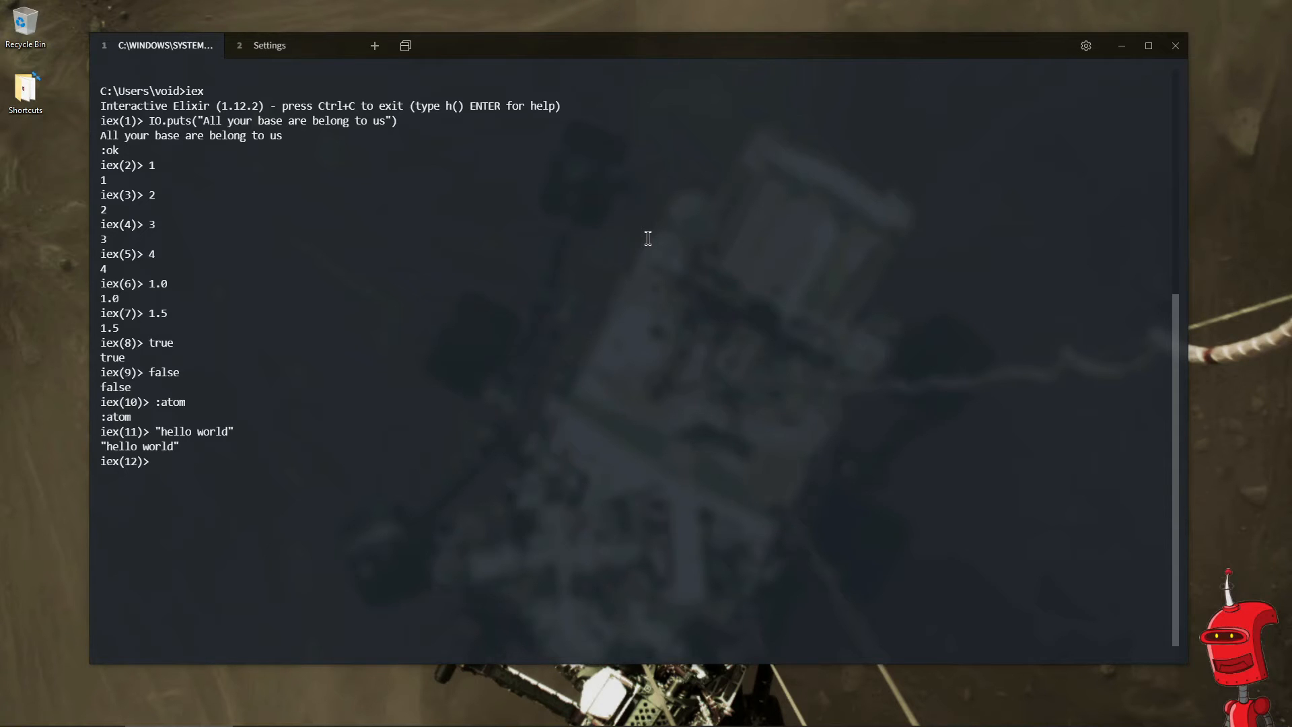
- Evaluate the integer list [1, 2, 3] and the atom list [:one, :two]
type("[")
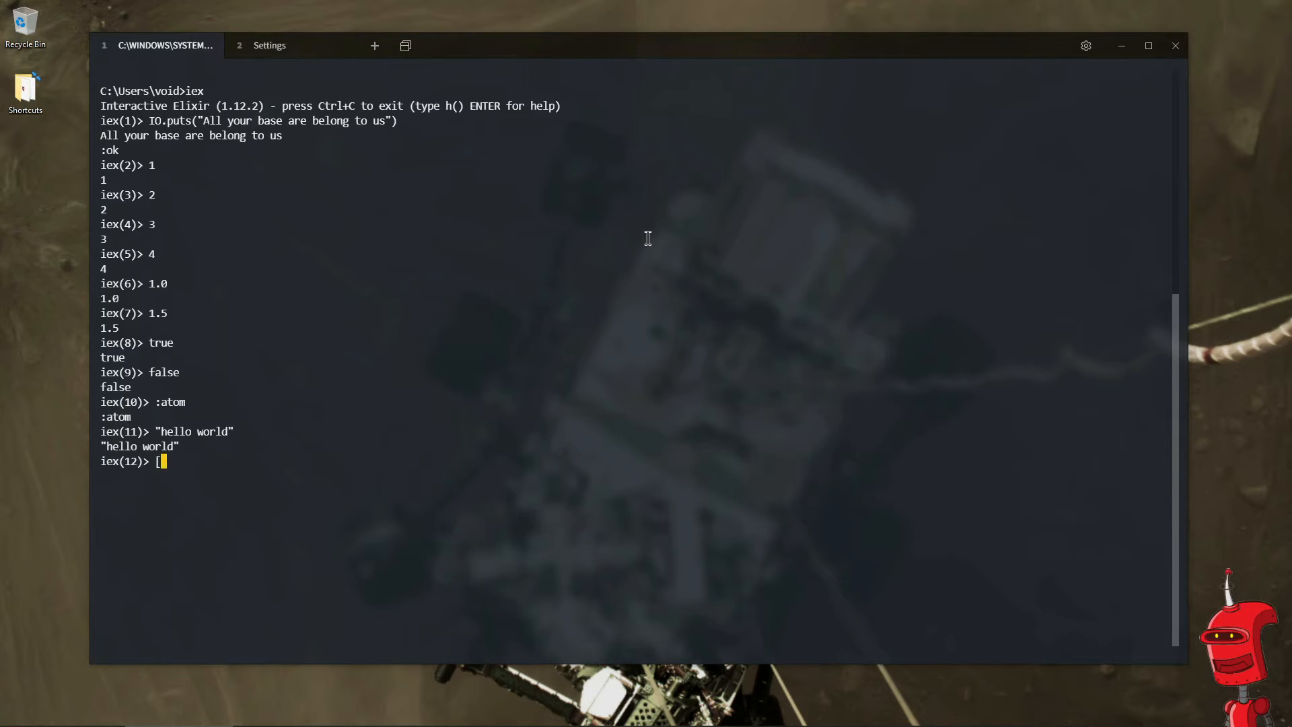
type("1, 2")
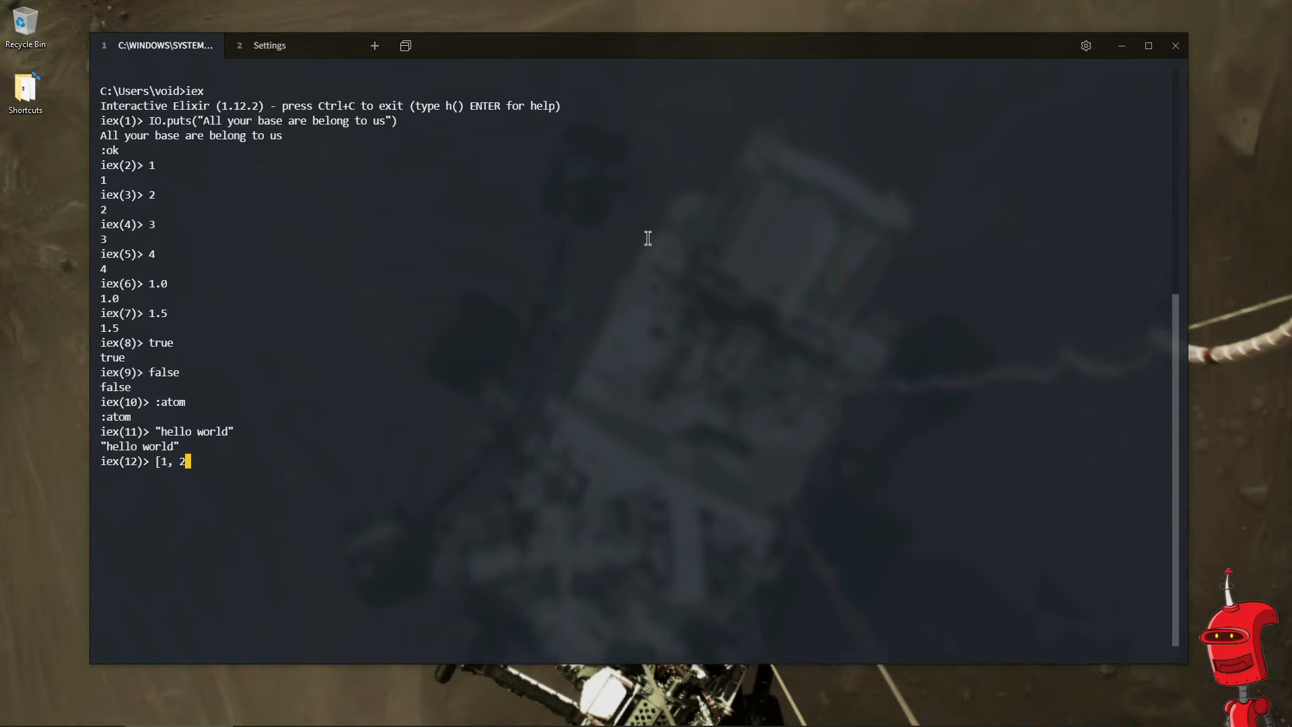
key("Return")
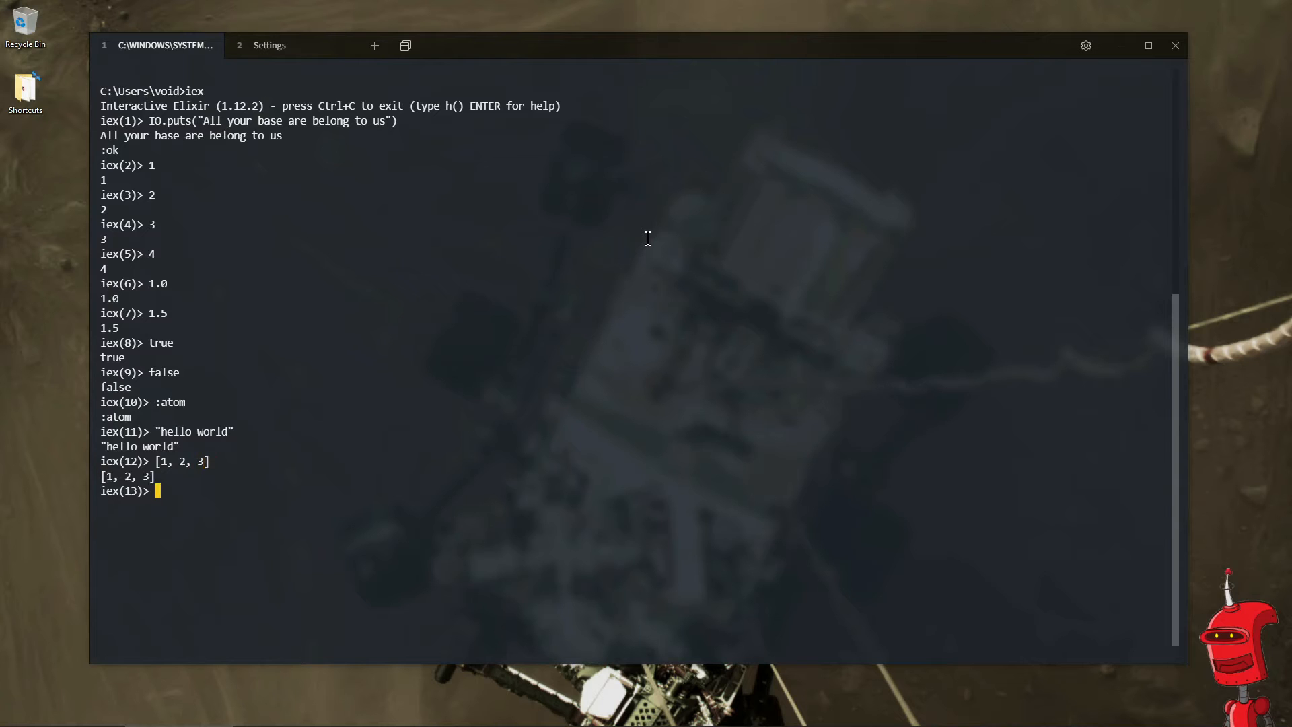
type("[")
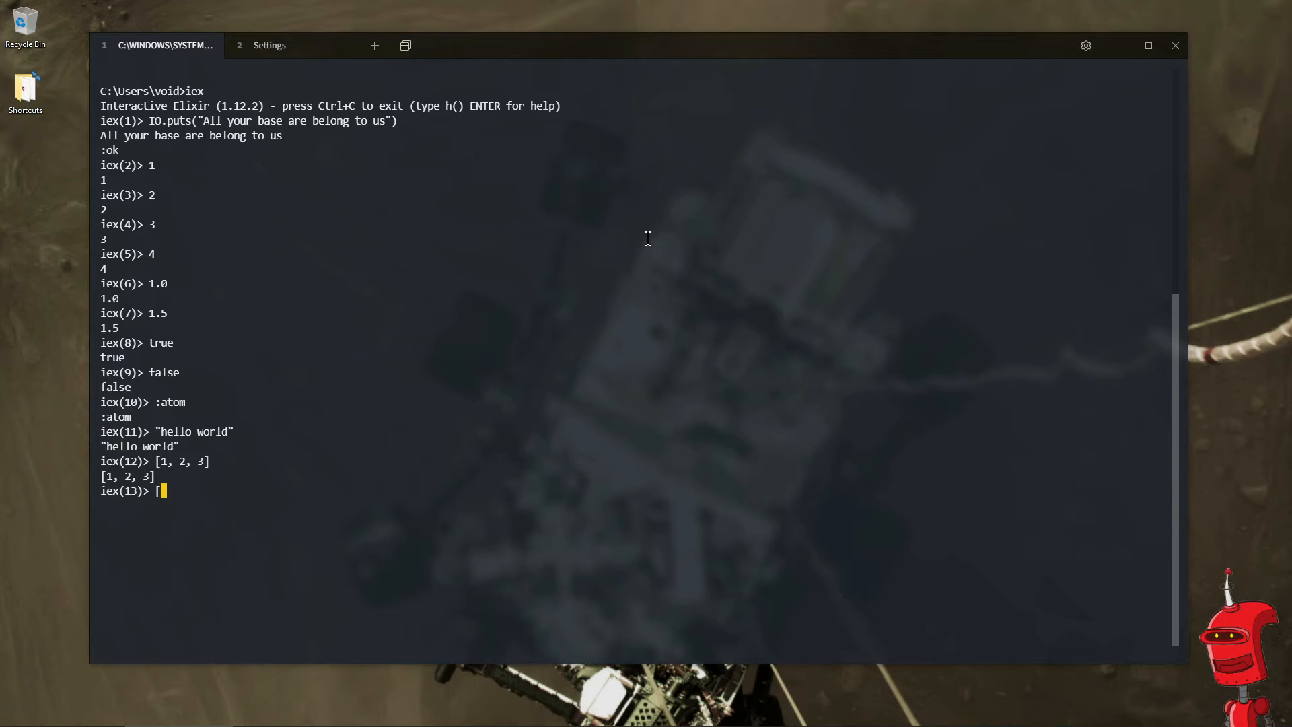
type(":one, :t")
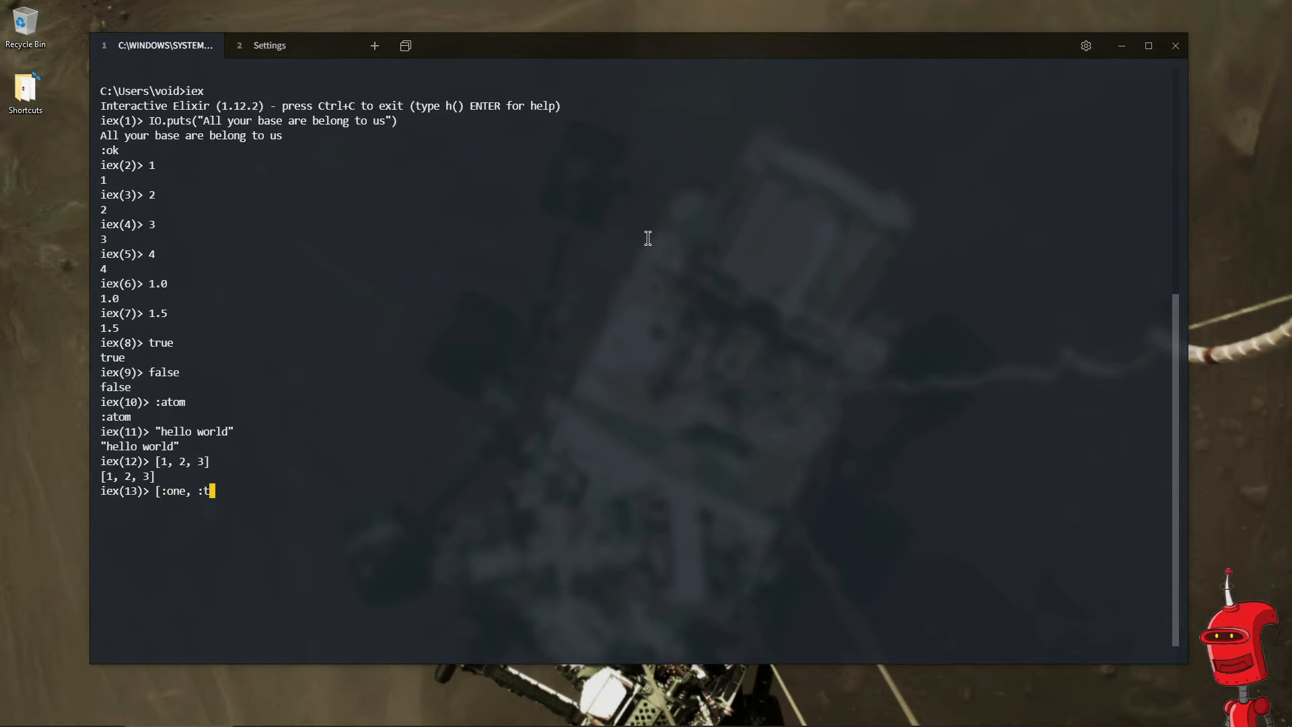
key("Return")
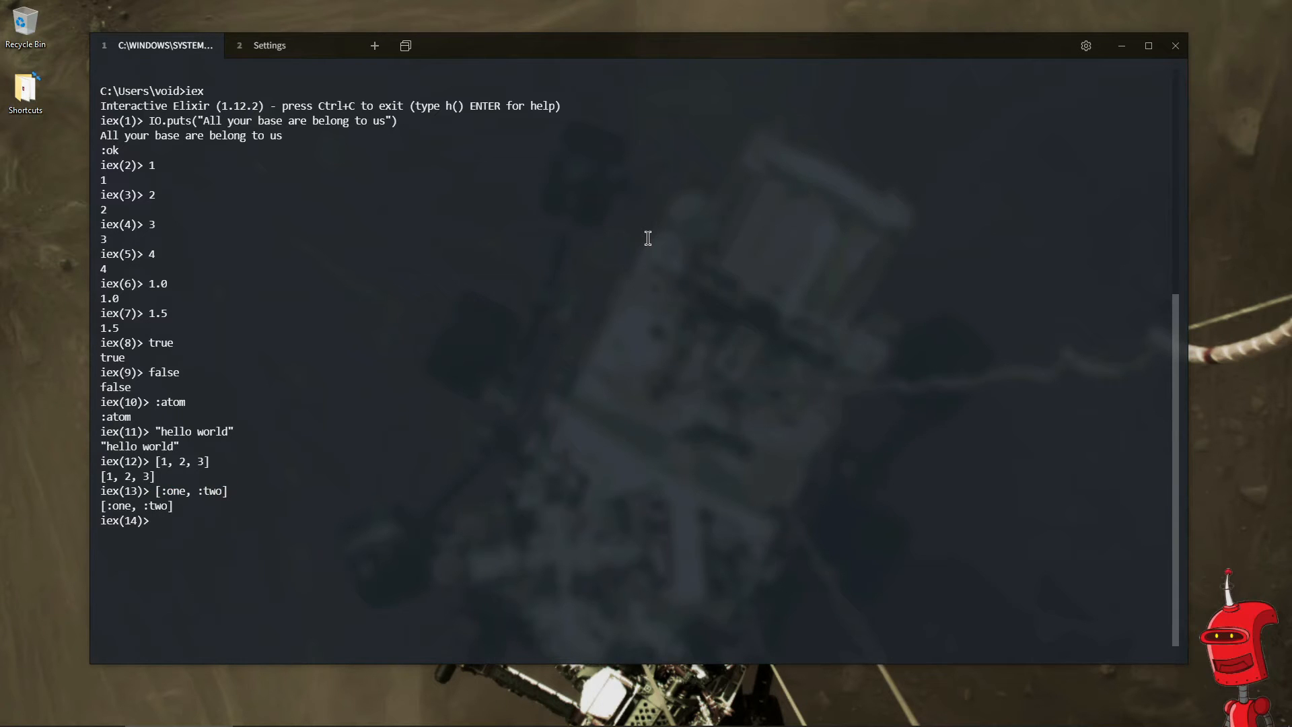
- Evaluate the mixed list [1, 5.0, "foobar"]
type("[1,")
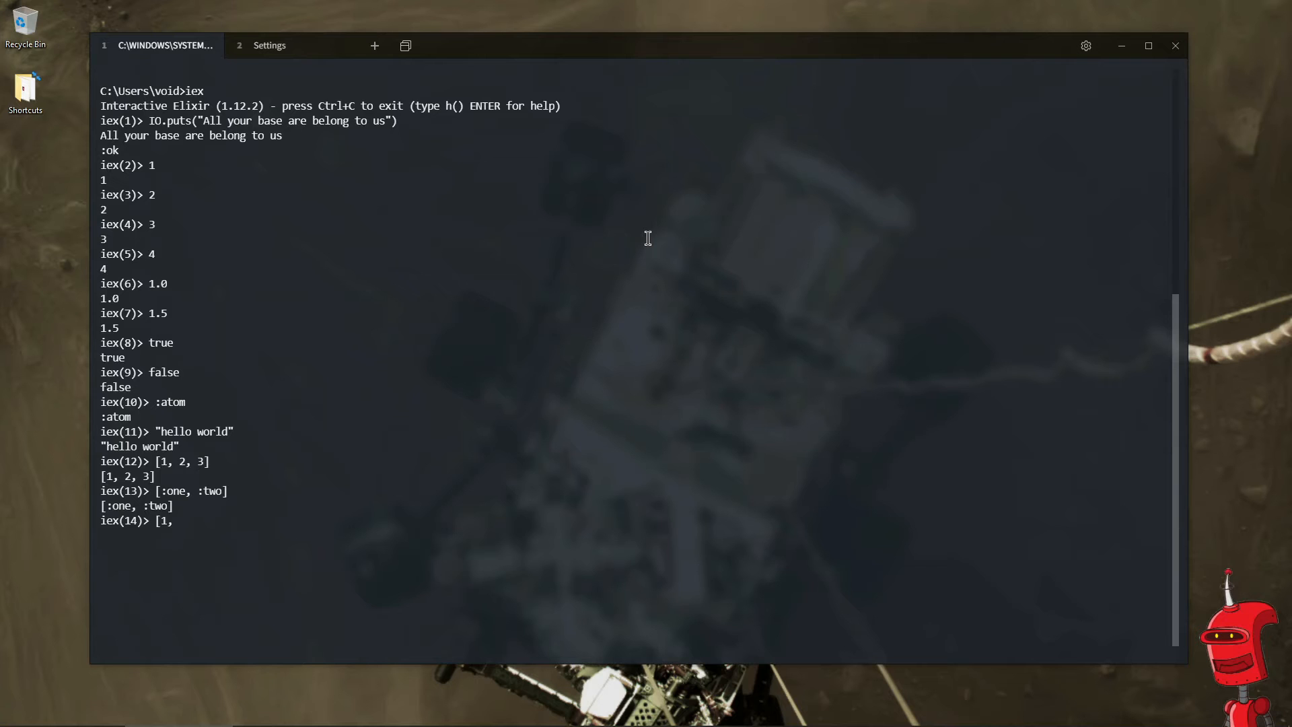
type("5.0,")
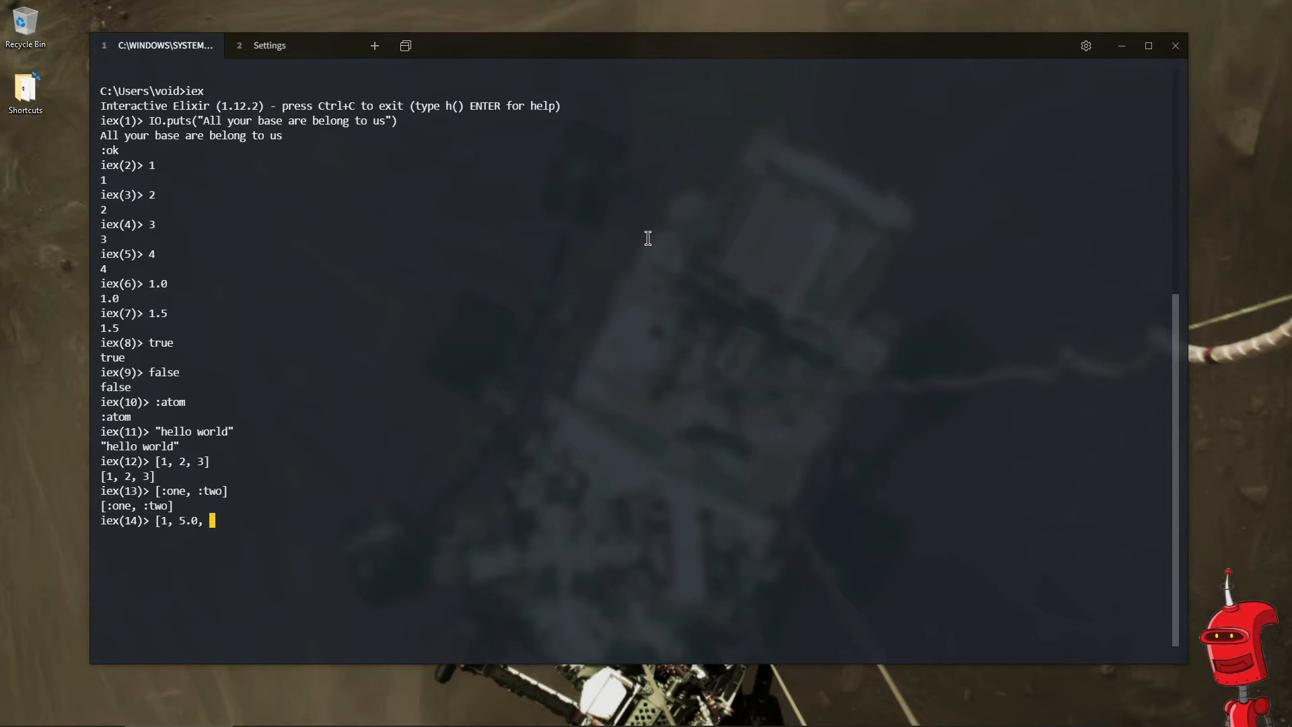
type("\"t")
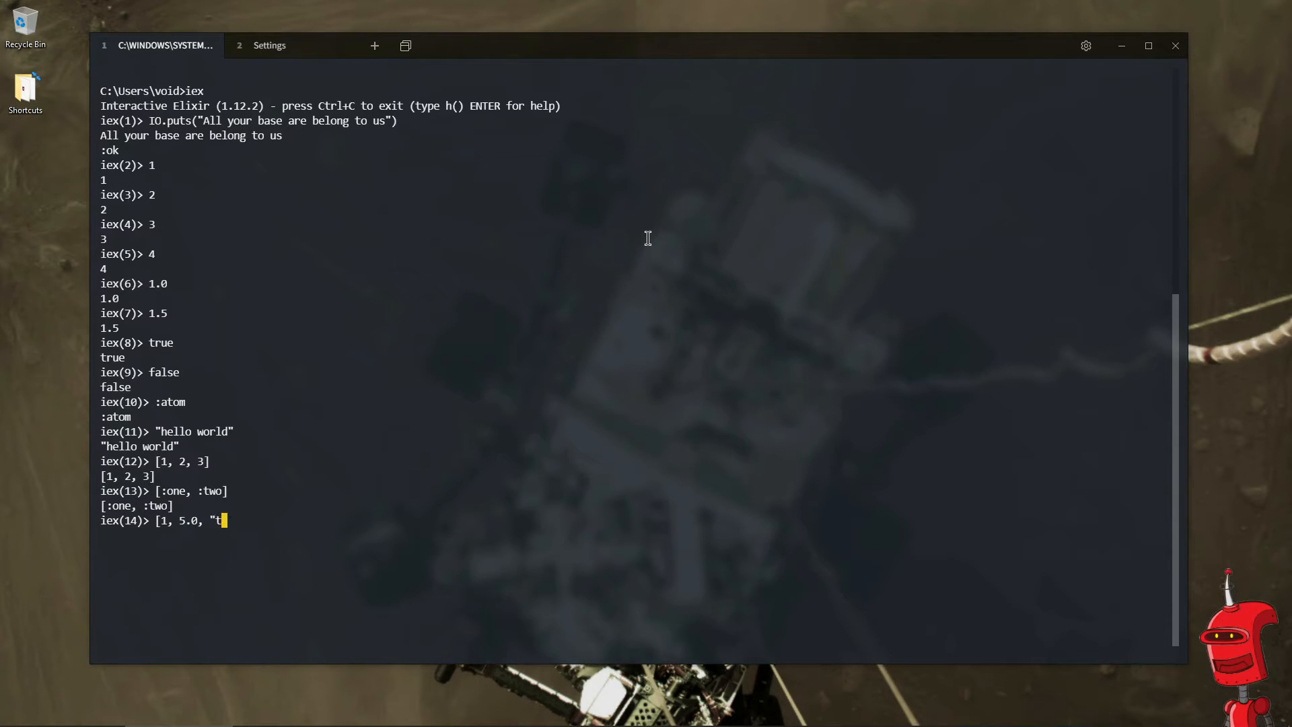
type("fo")
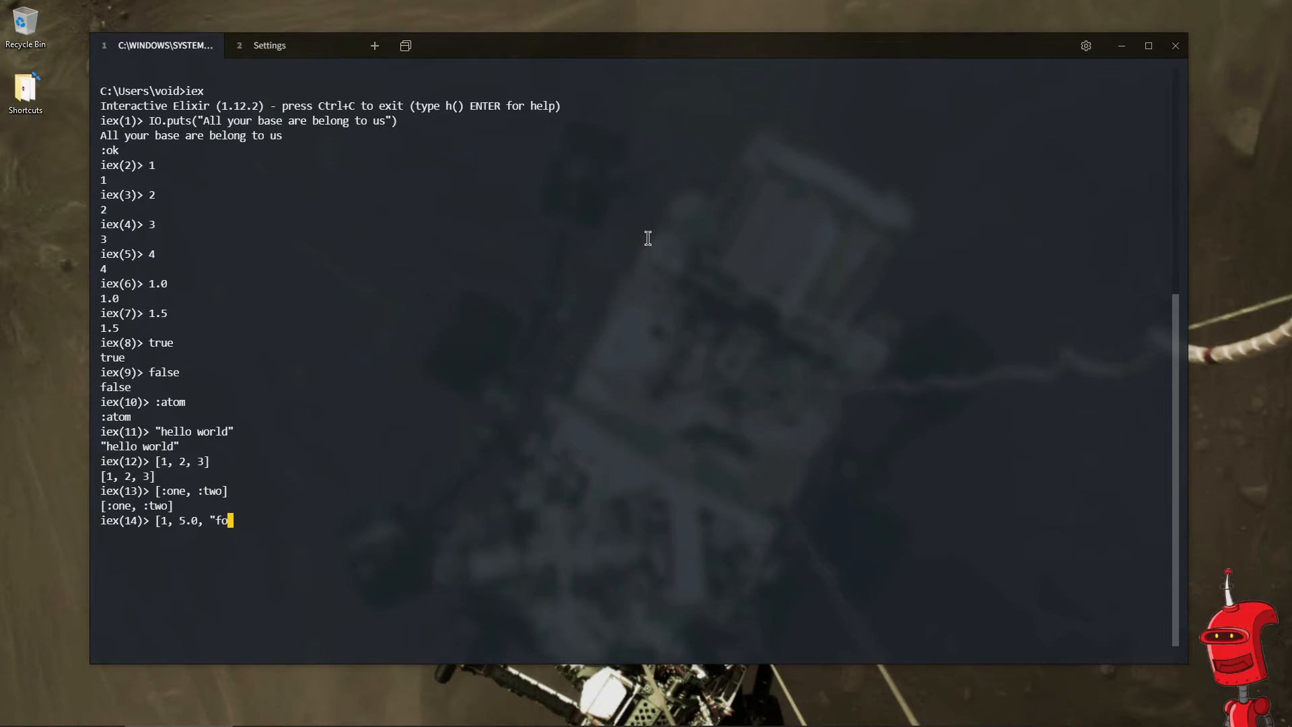
key("Return")
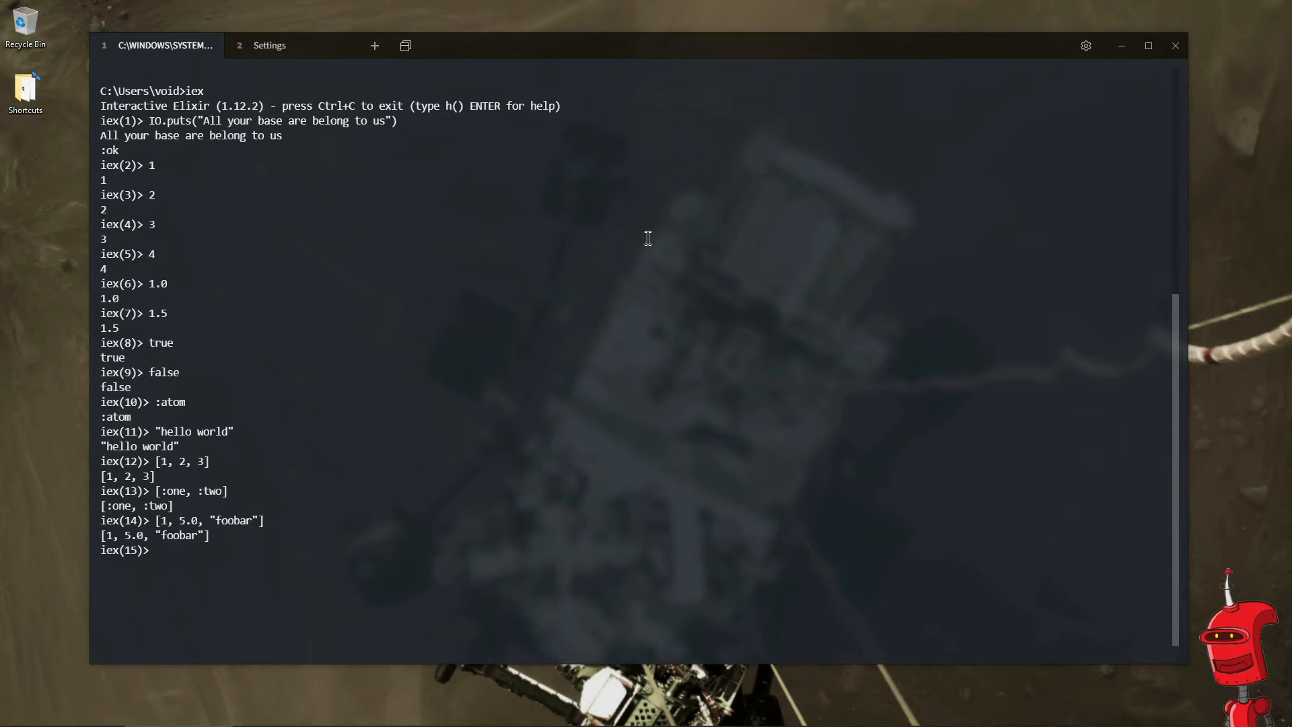
- Enter the three-element tuple {1, 2, 3} and have it echoed back
type("{1, 2,")
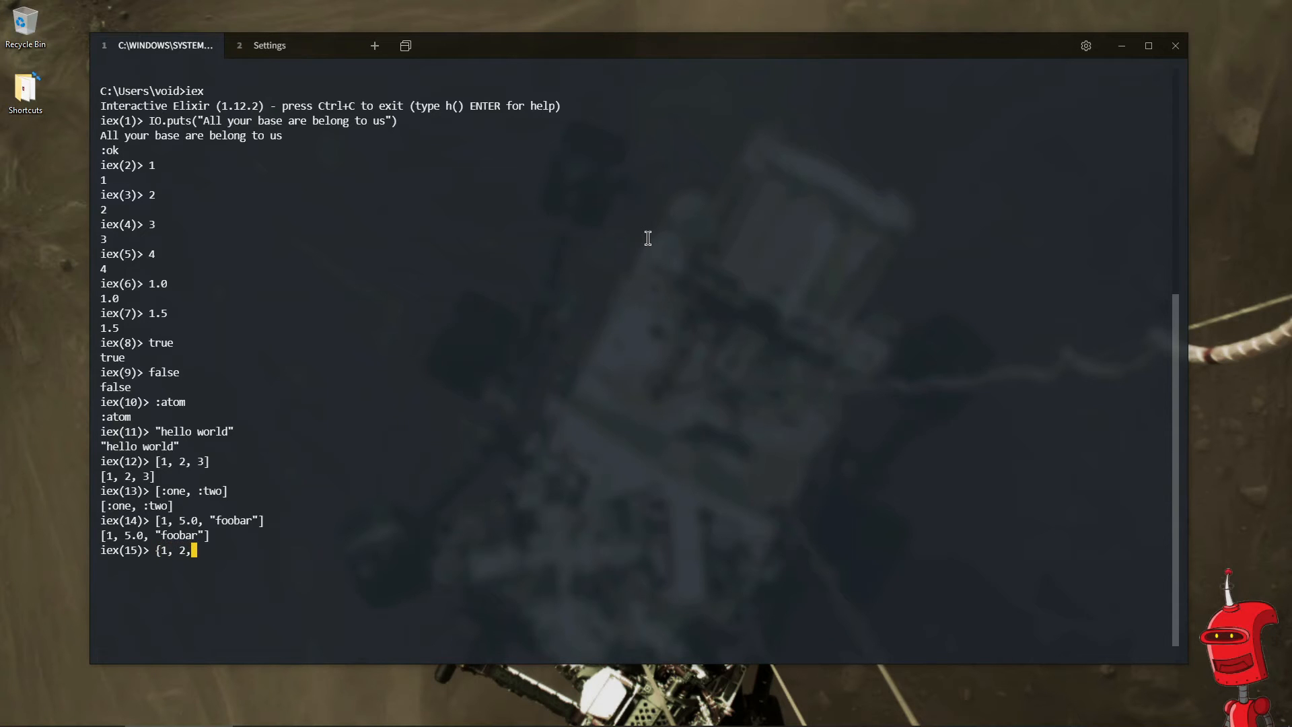
key("Return")
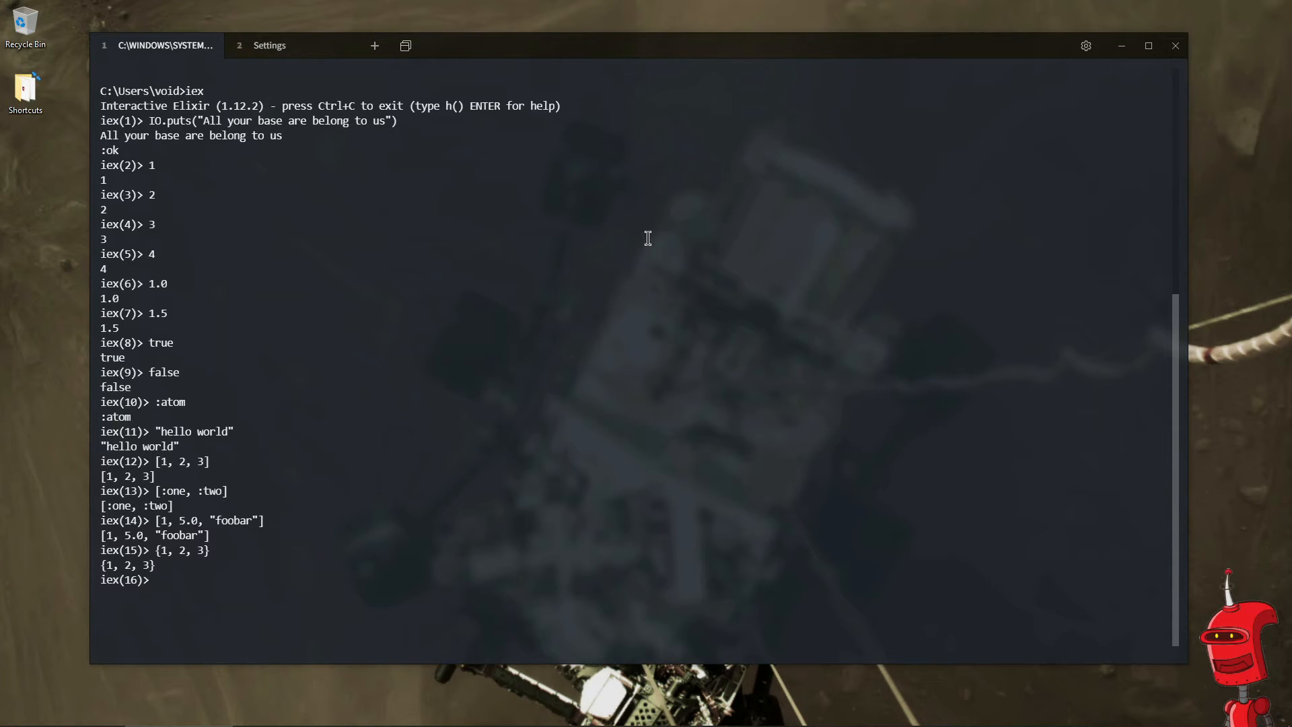
- Compare 1 == 2, 1 == 1 and 1.0 == 1 with the equality operator
type("1 ==2")
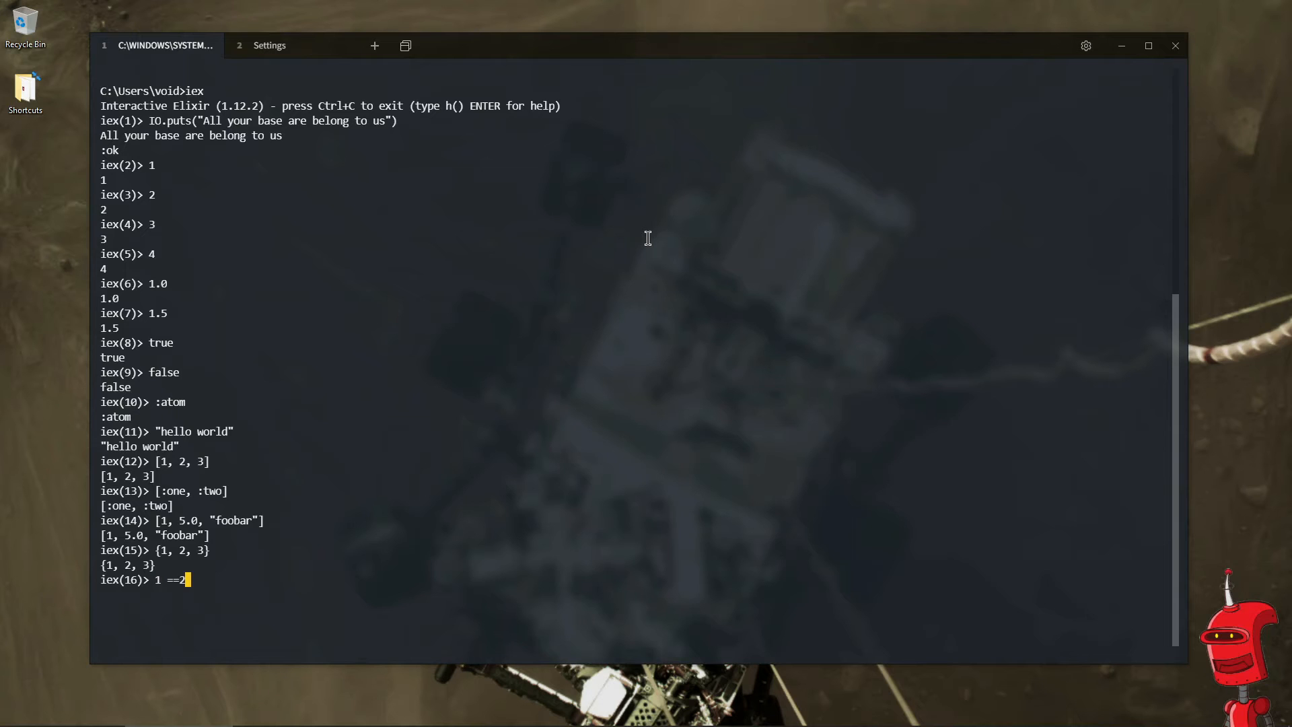
key("Return")
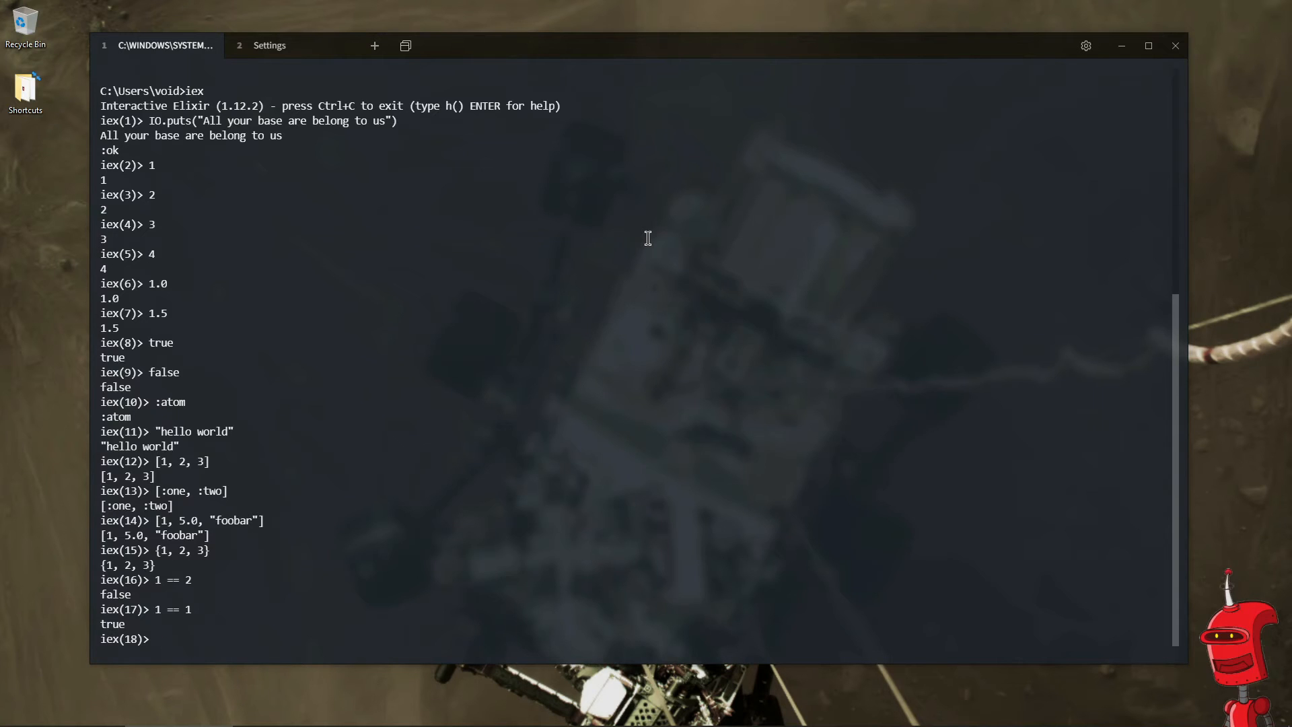
type("1.0")
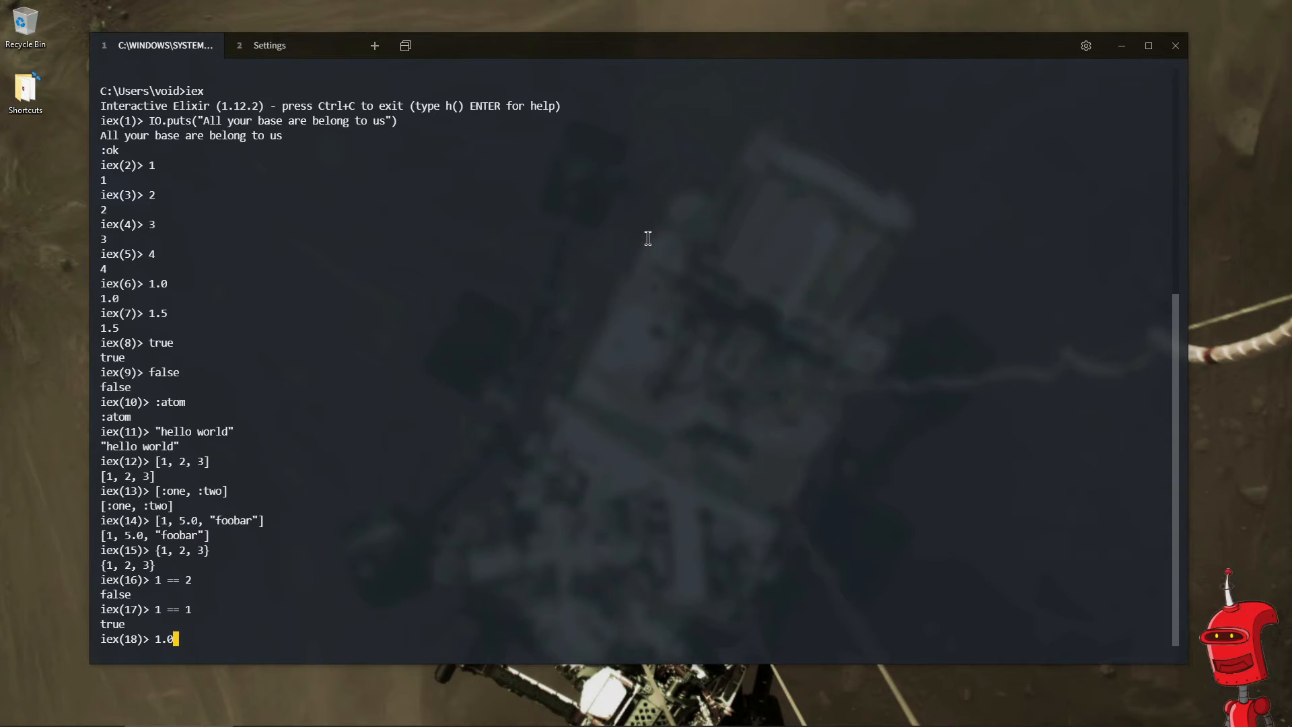
key("Backspace")
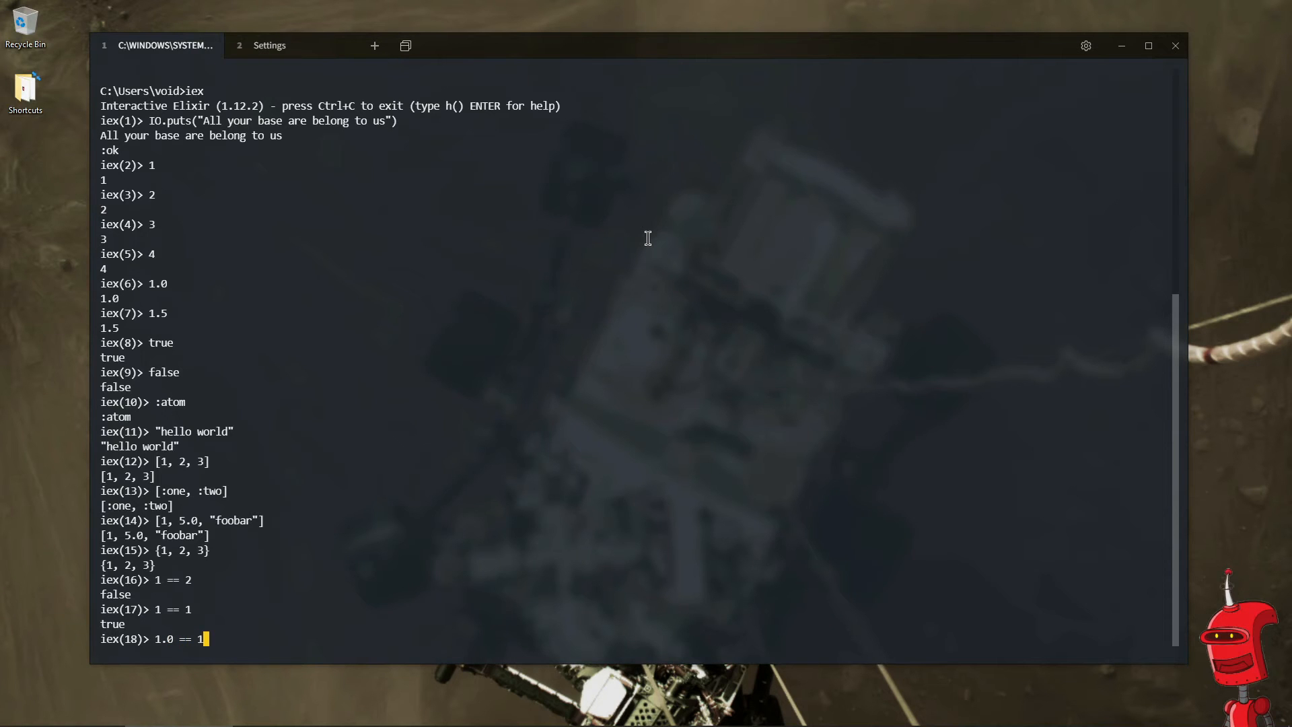
key("Return")
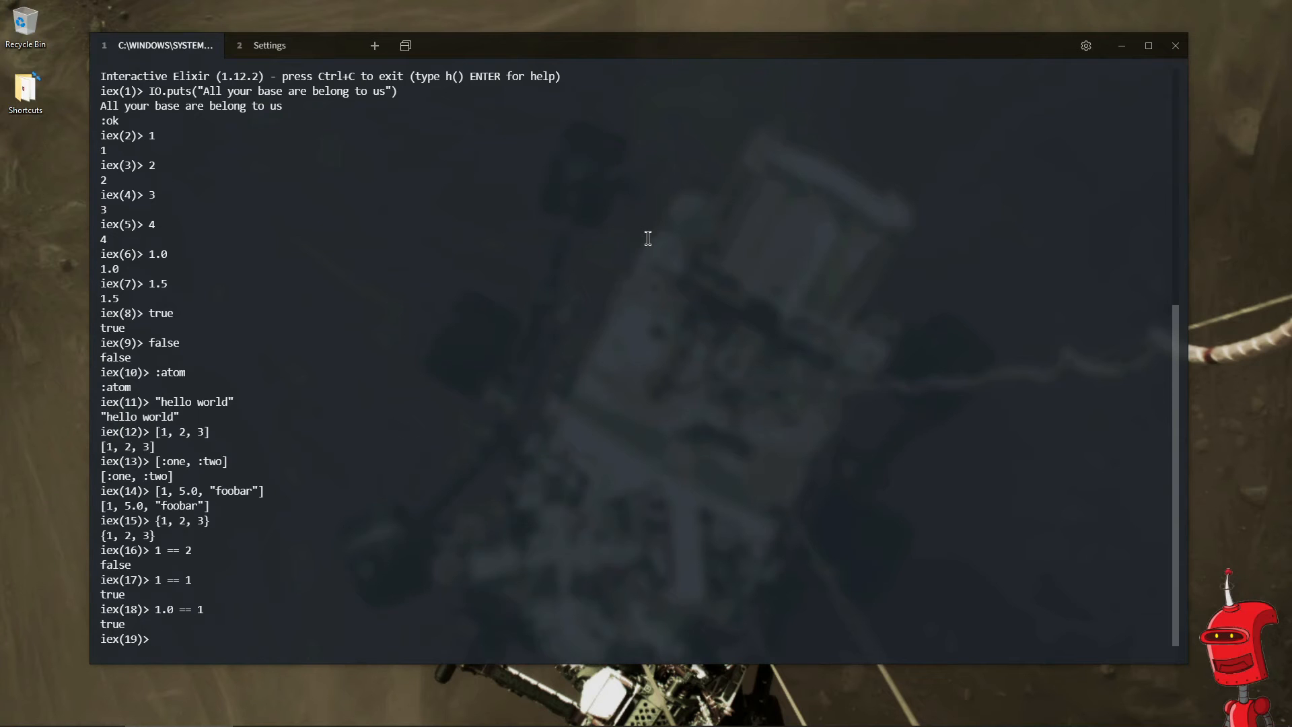
- Evaluate the arithmetic expressions 1 + 1, 2 / 2 and 2 * 2
type("1 + 1")
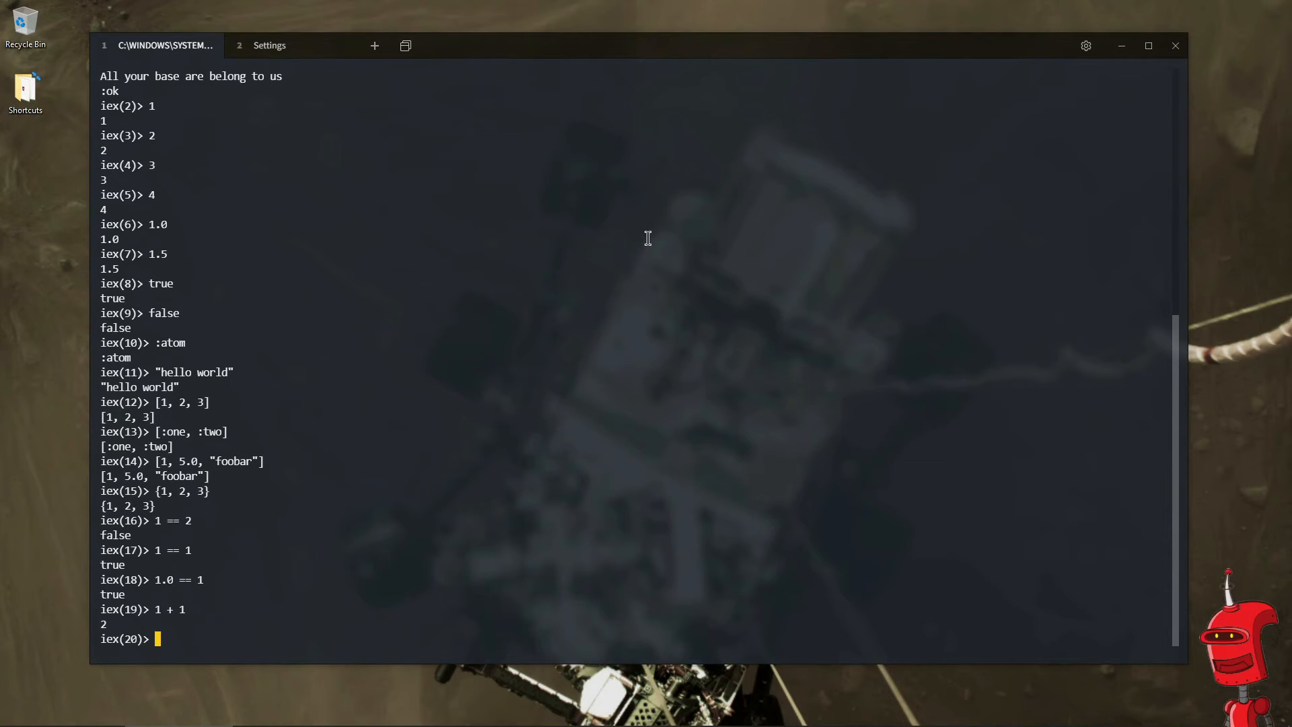
type("2 / 2")
type("2 * ")
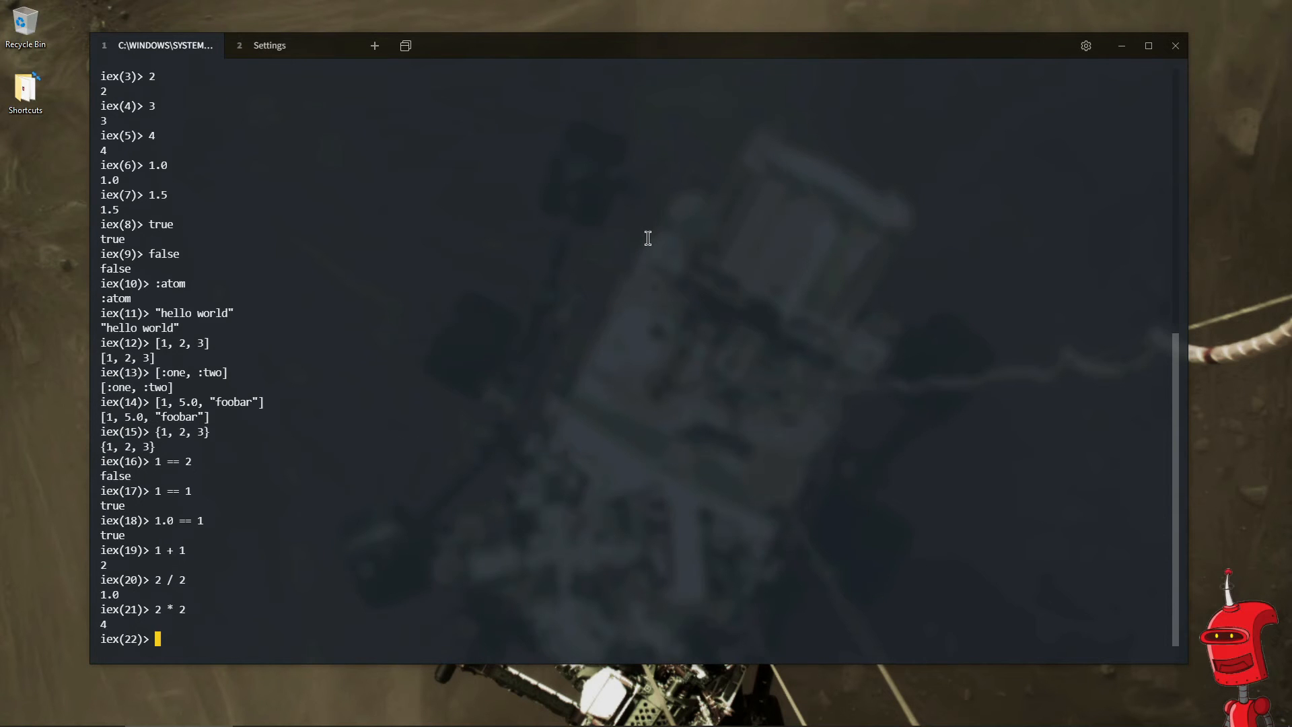
type("2")
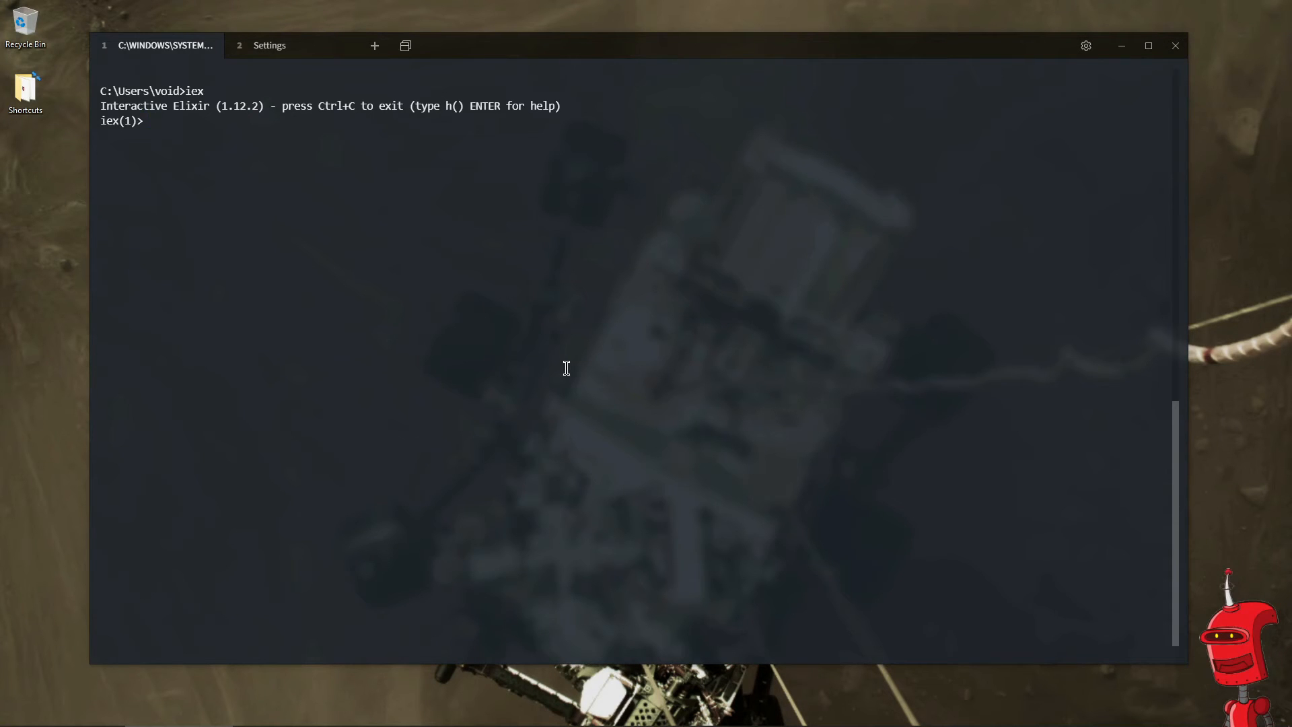
- Compute 10 / 3, div(10, 3) and rem(10, 3) in the new session
type("/")
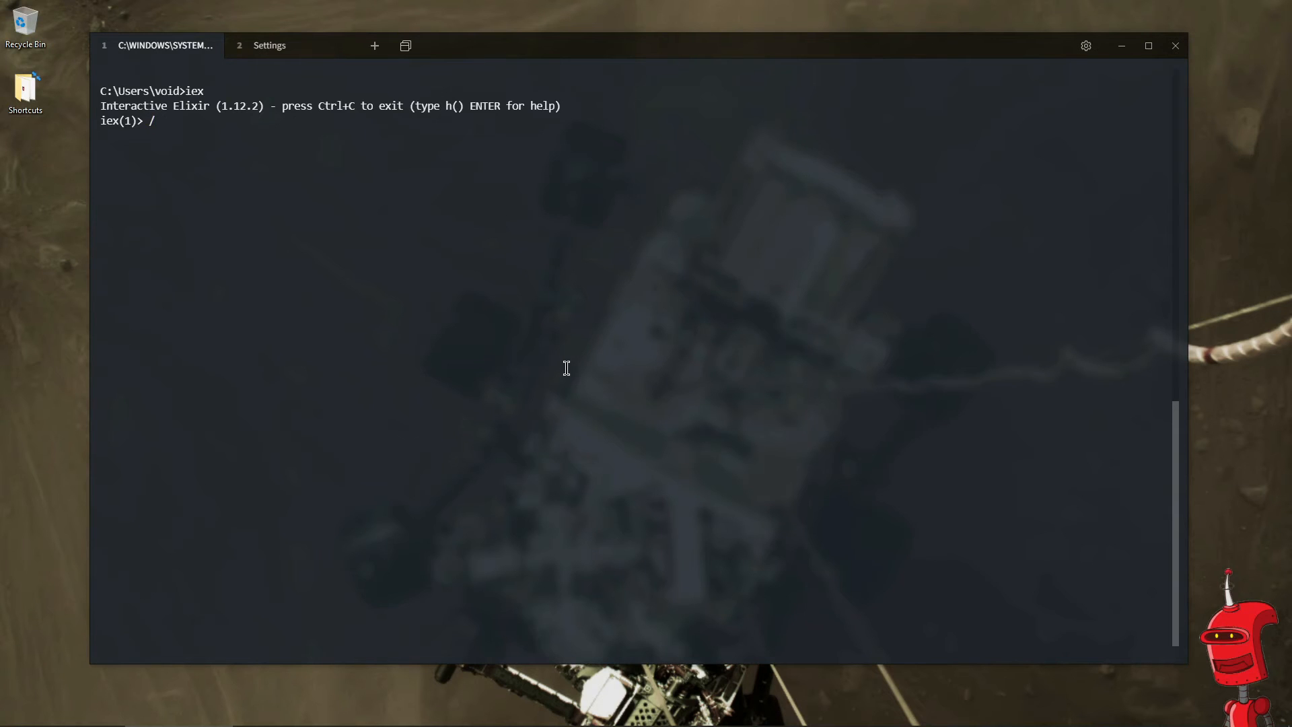
key("Return")
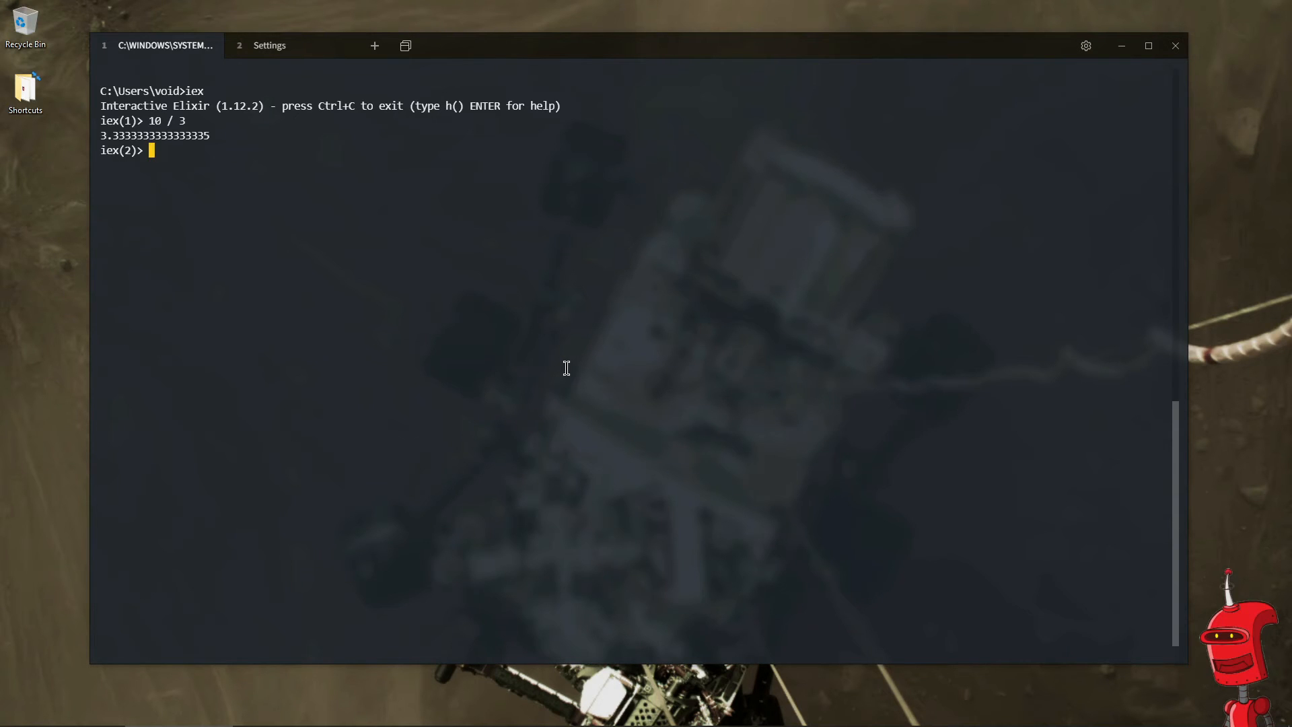
type("div(10")
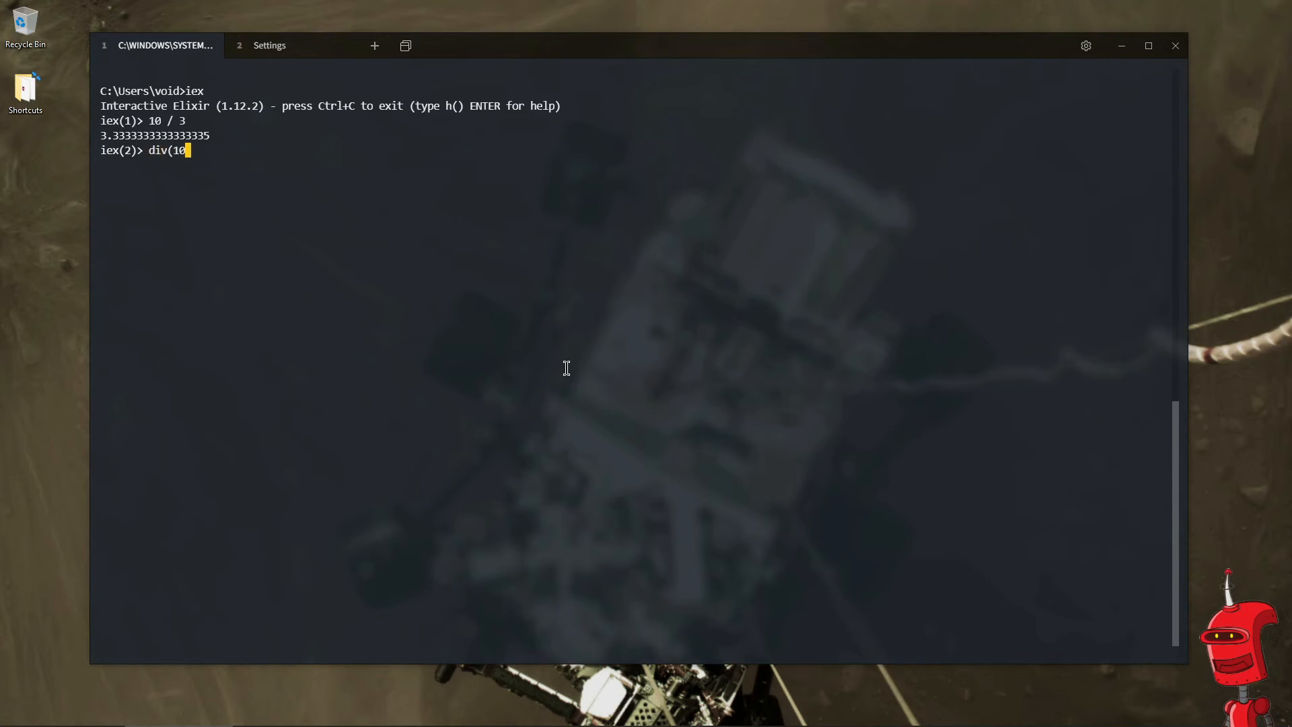
type(", 3)")
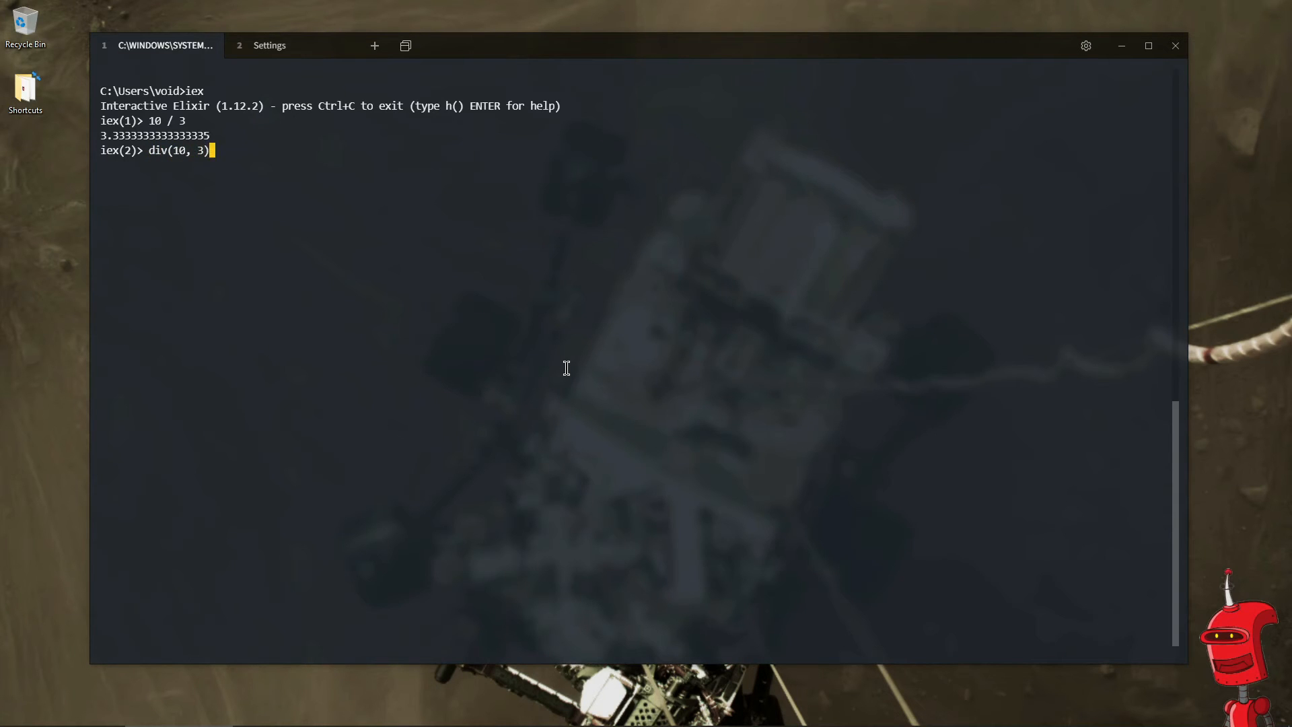
key("Return")
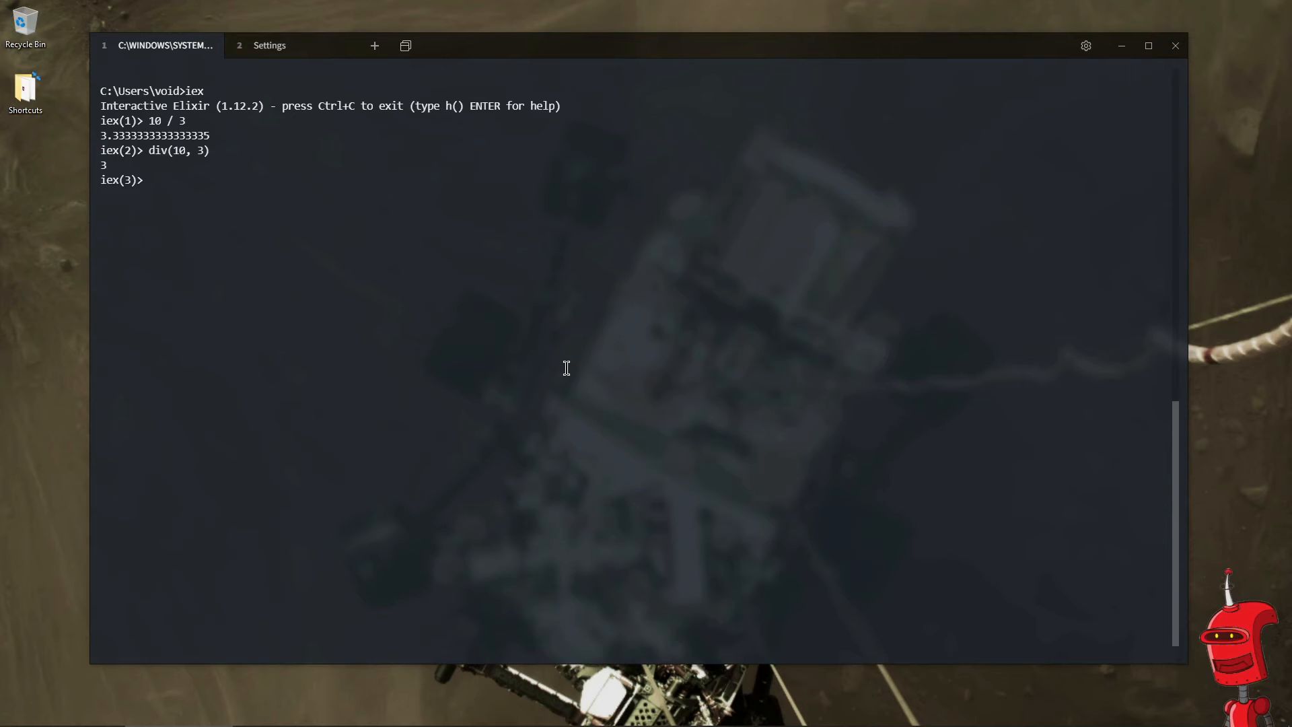
type("rem")
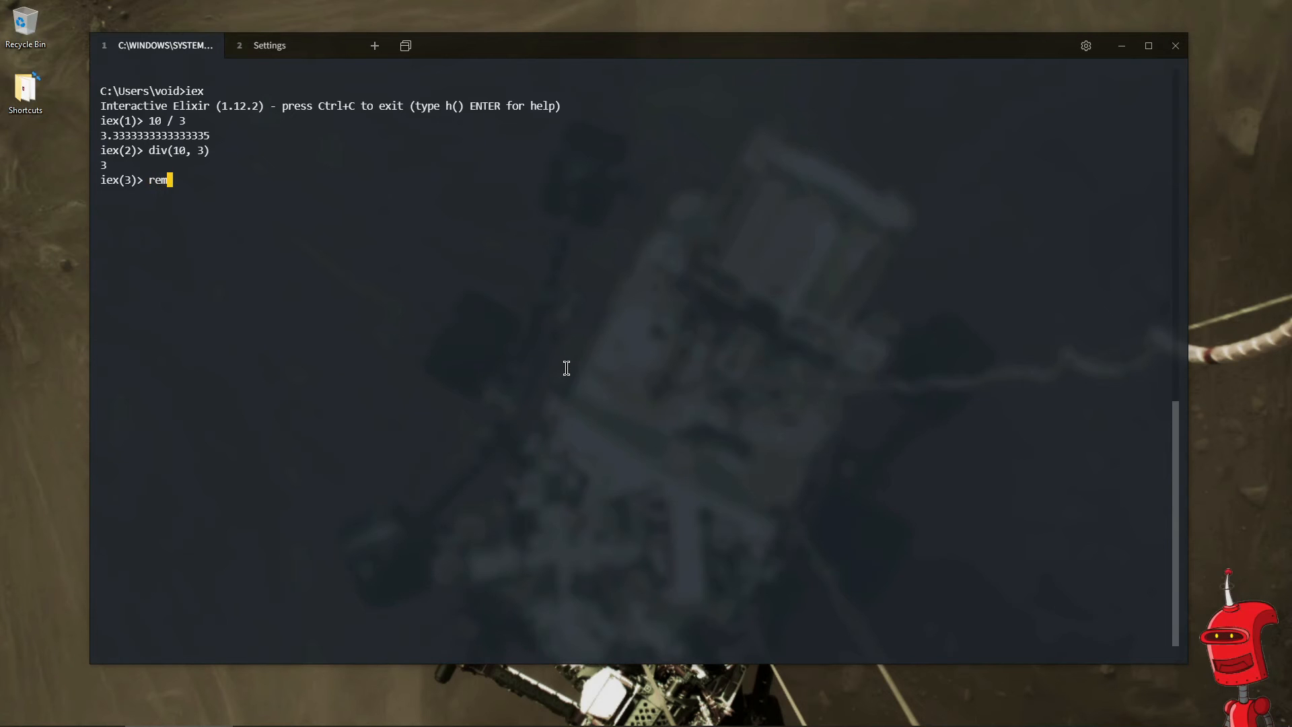
type("(10, 3)")
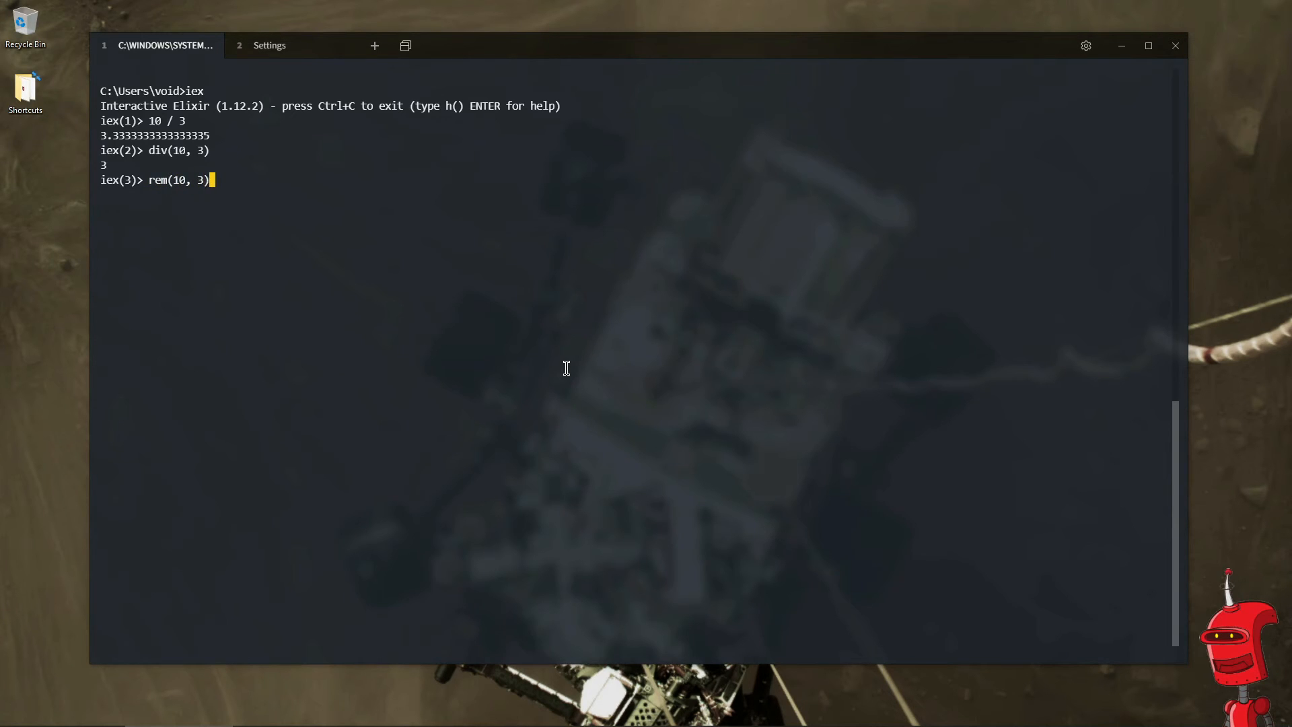
key("Return")
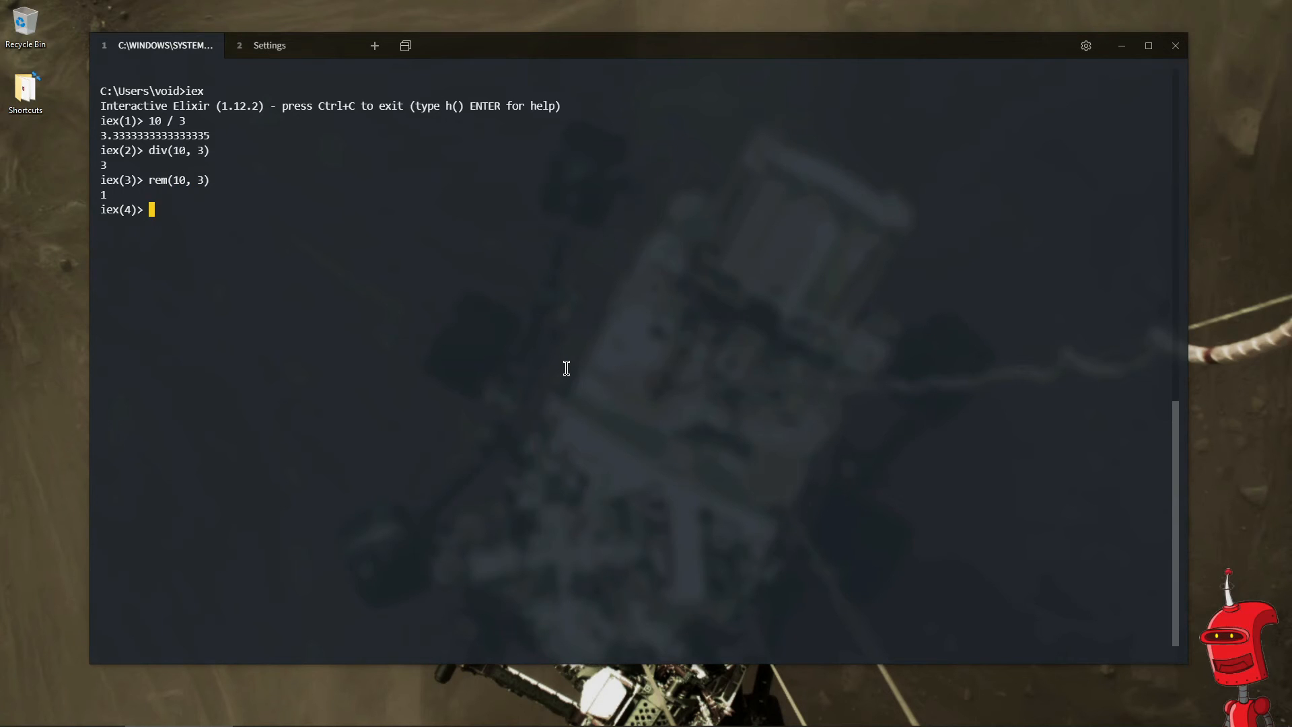
mouse_move(239, 255)
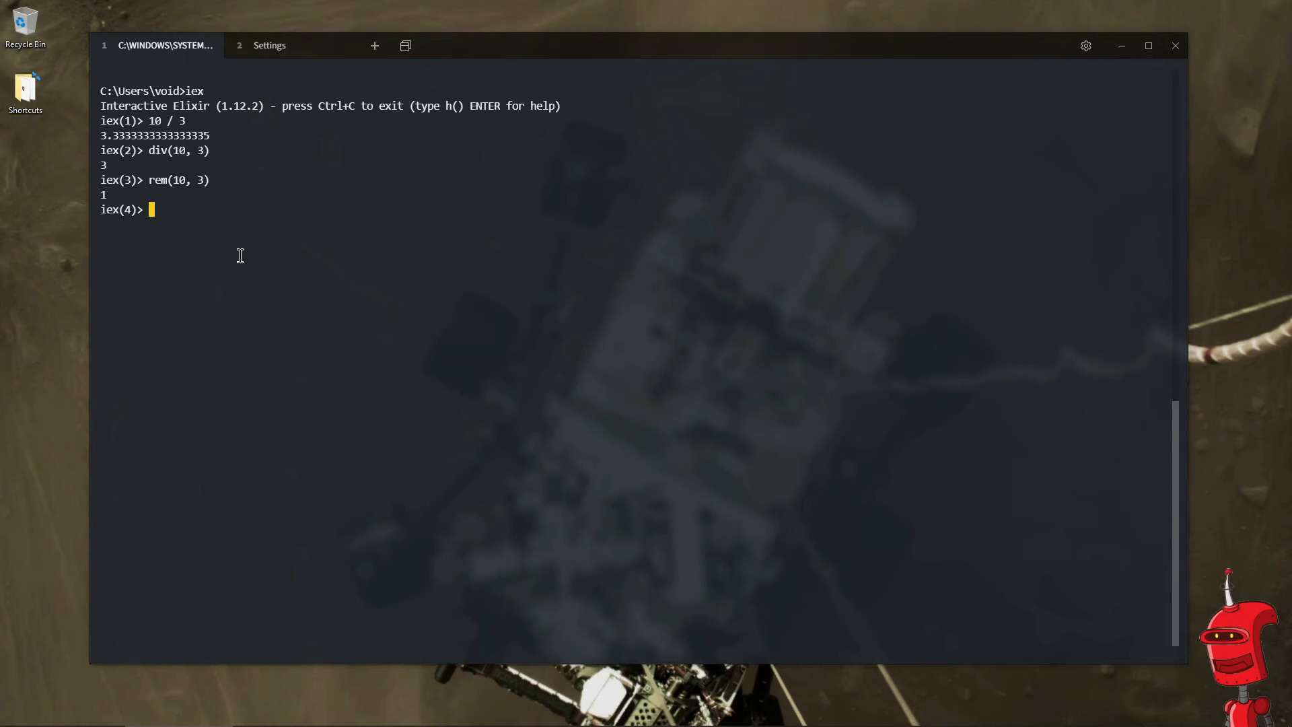
- Evaluate the scientific-notation float 1.0e-10
type("1.0")
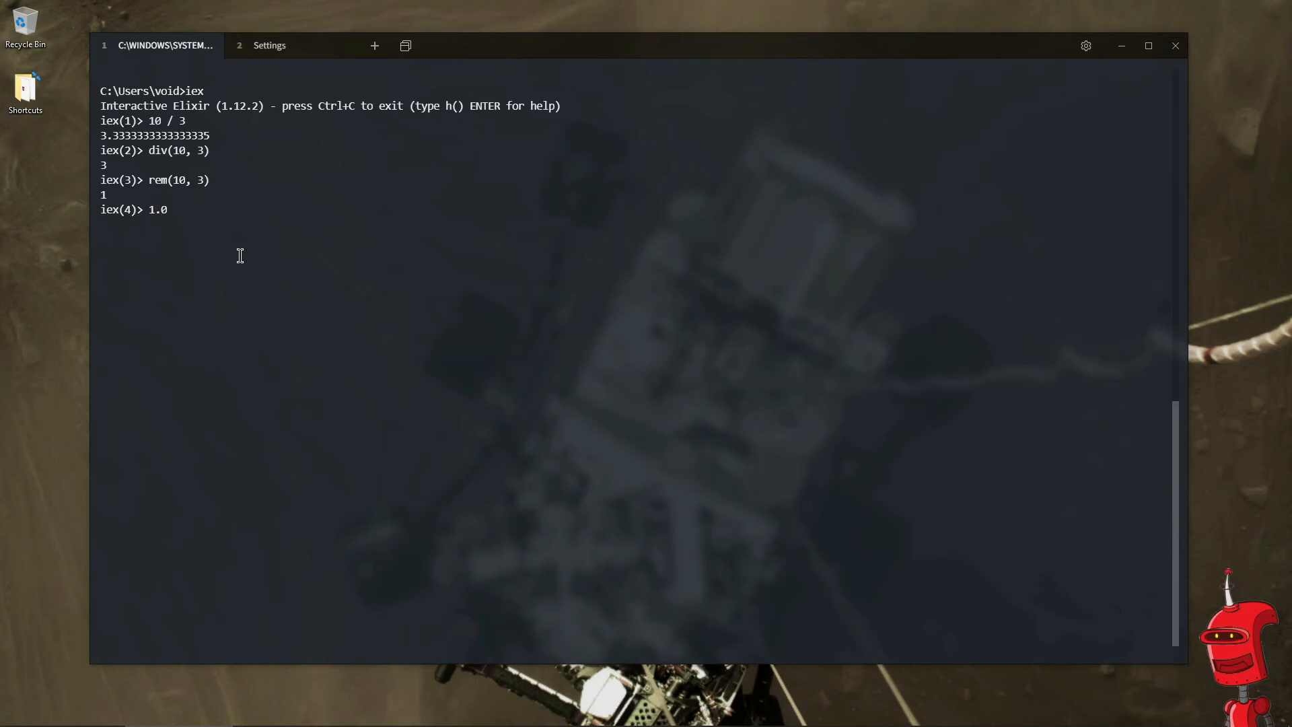
type("e-")
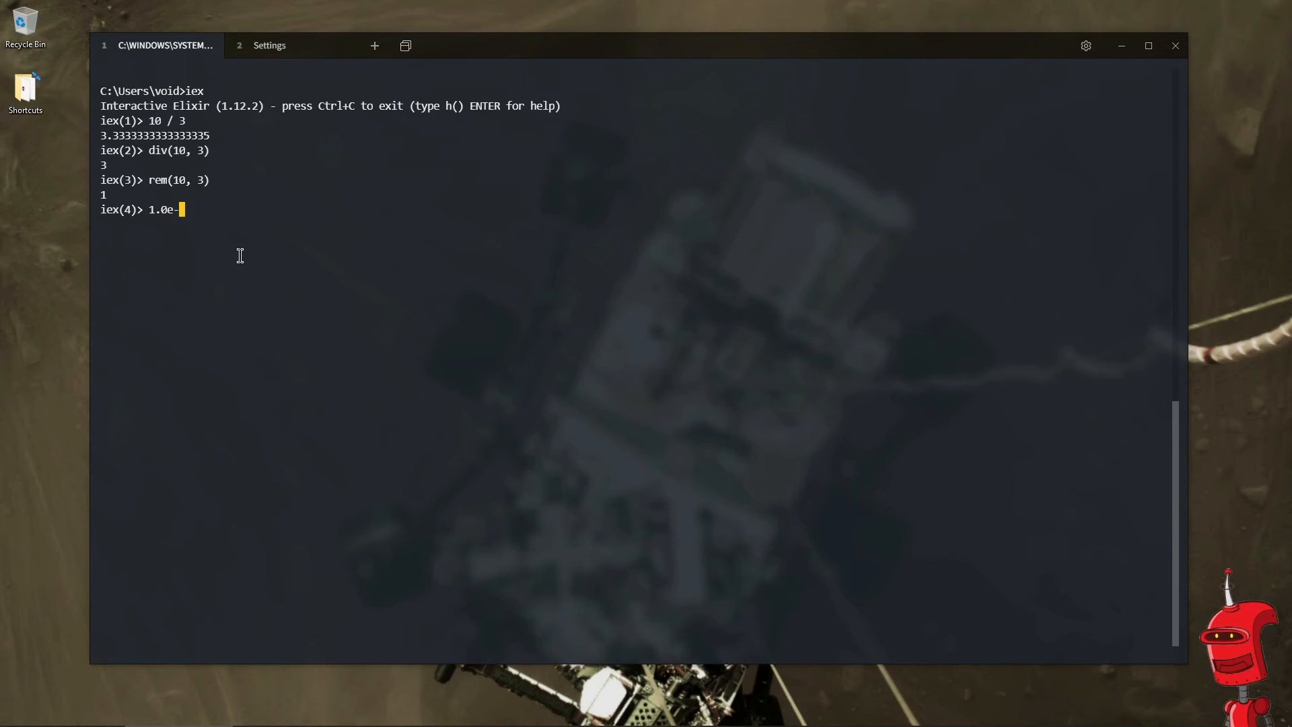
type("10")
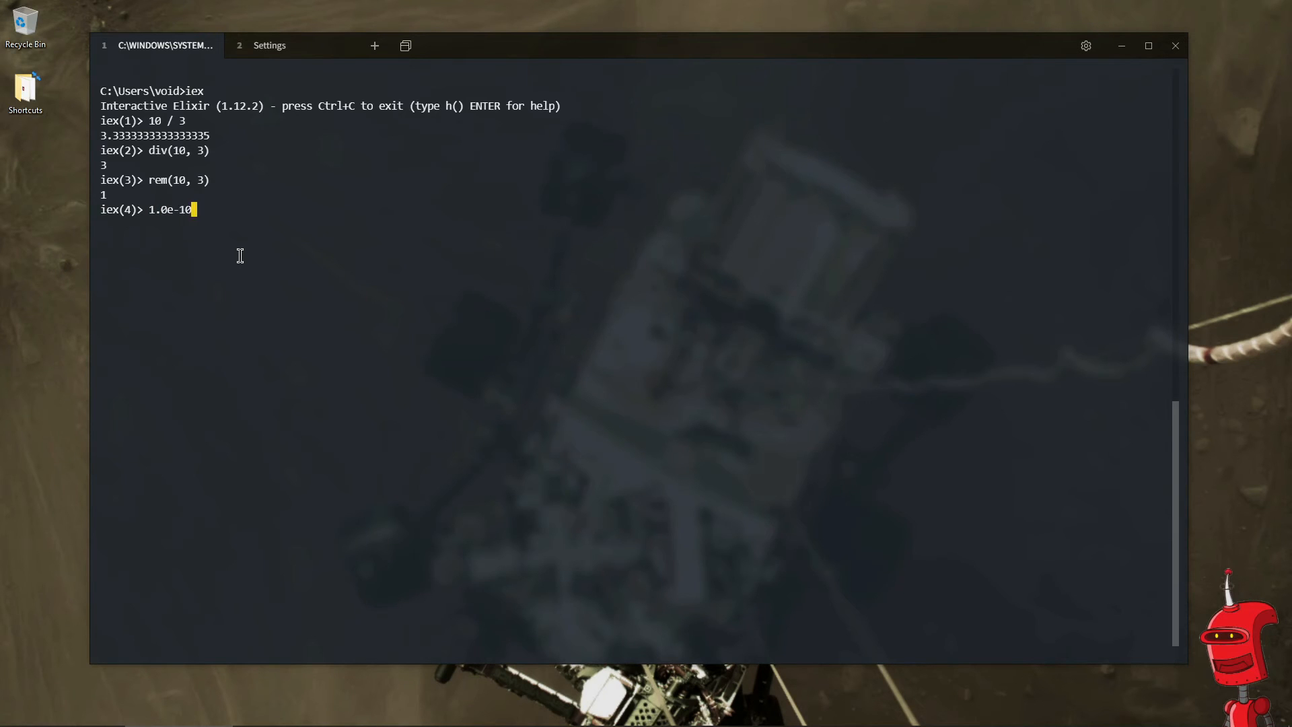
key("Return")
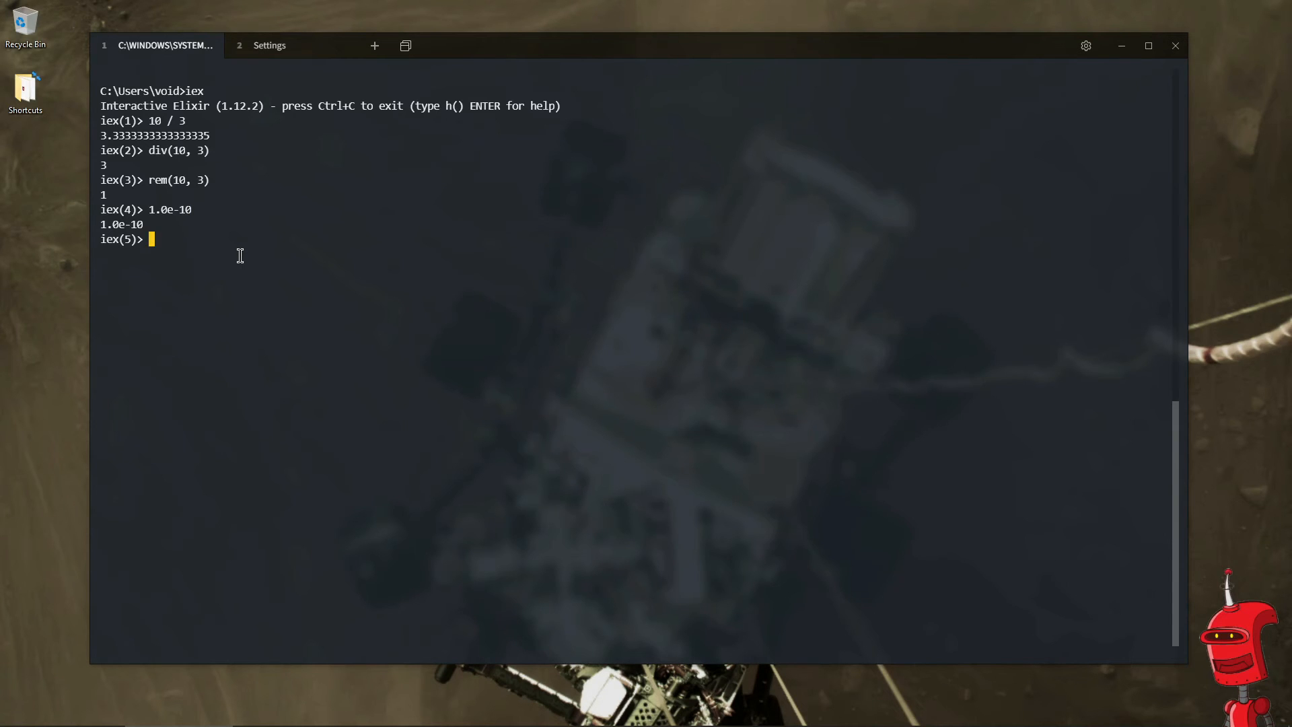
- Round and truncate 3.6, getting 4 and 3
type("rounds")
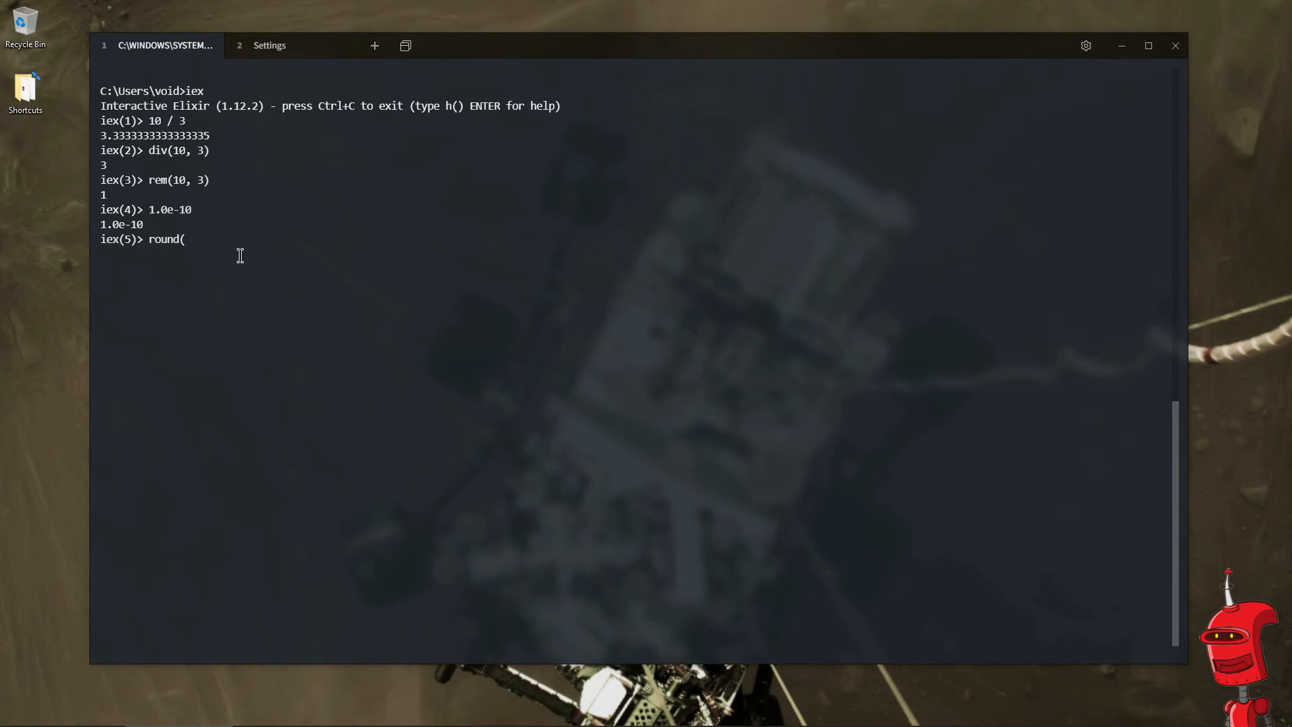
type("3.6")
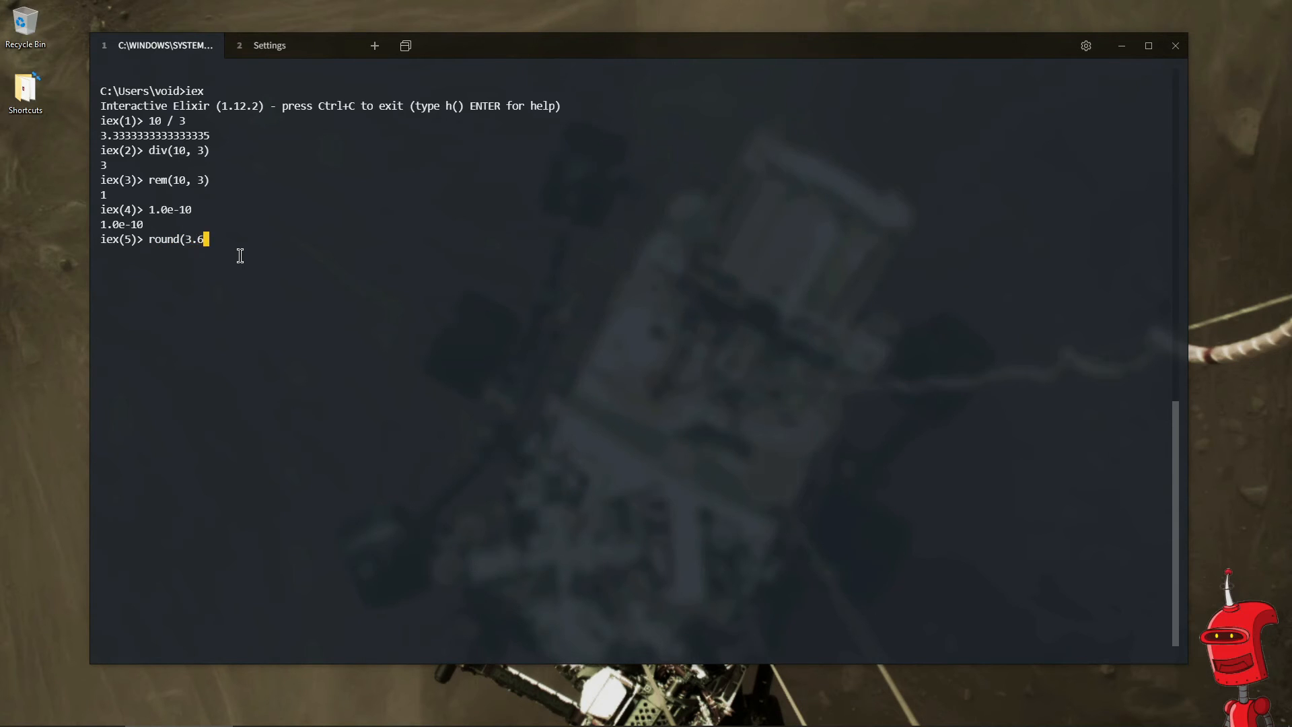
key("Return")
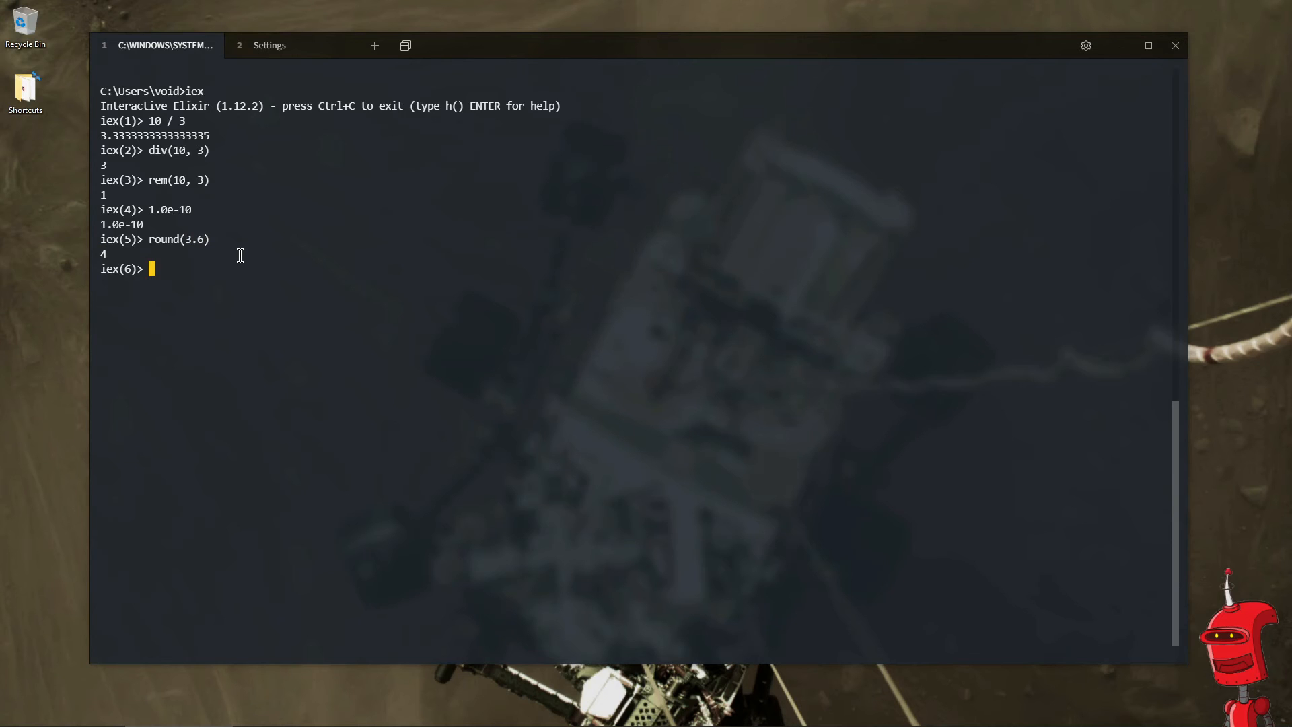
type("trunc")
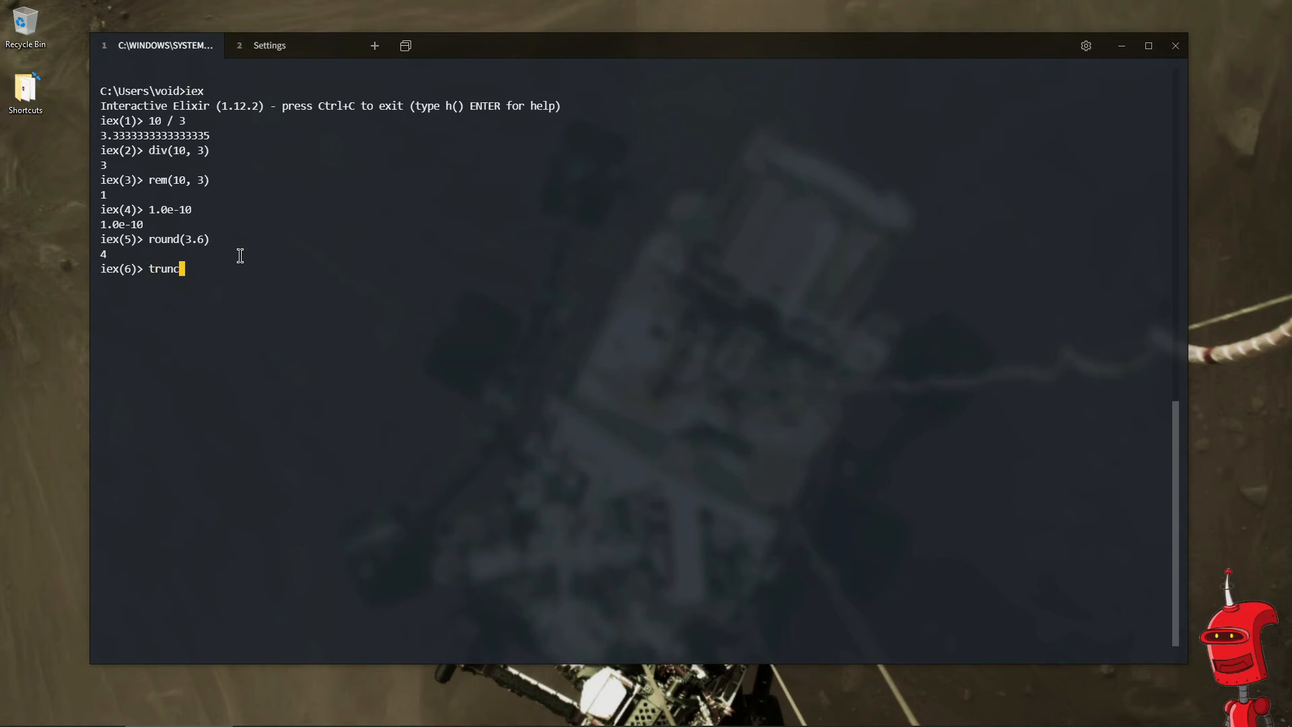
key("Return")
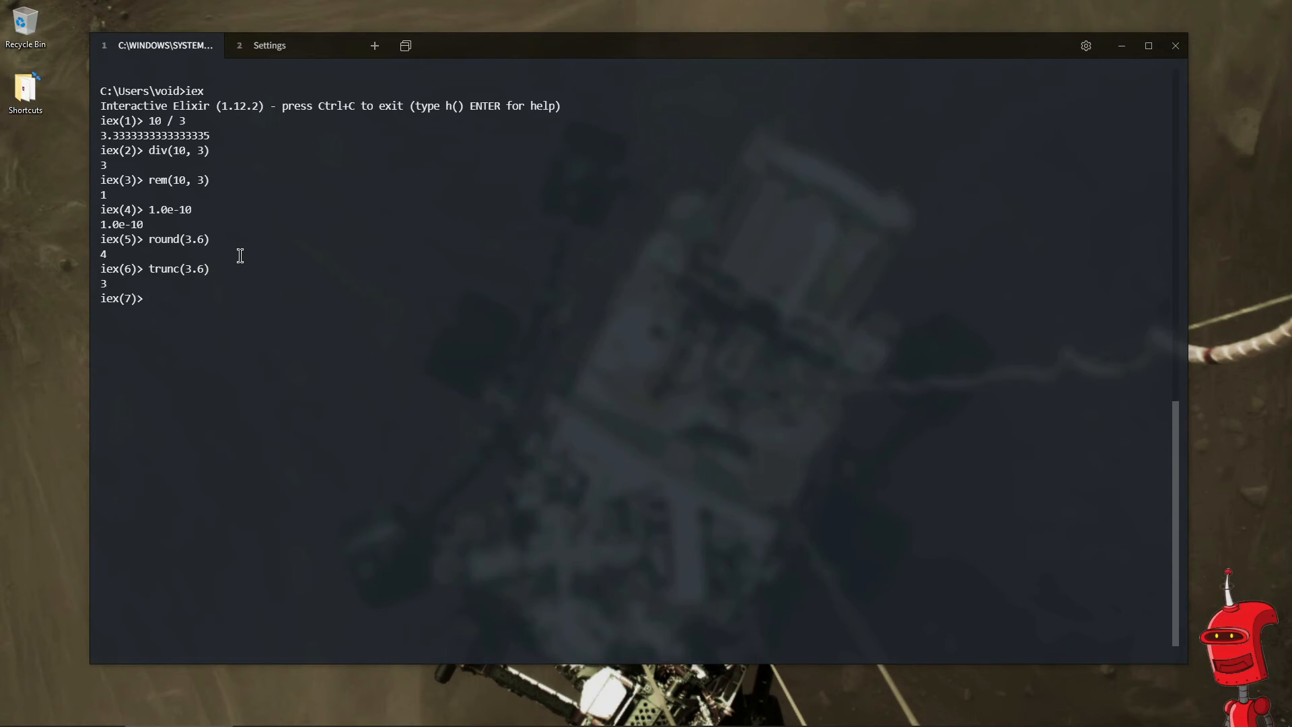
- Run is_boolean on 1, true and false
type("i")
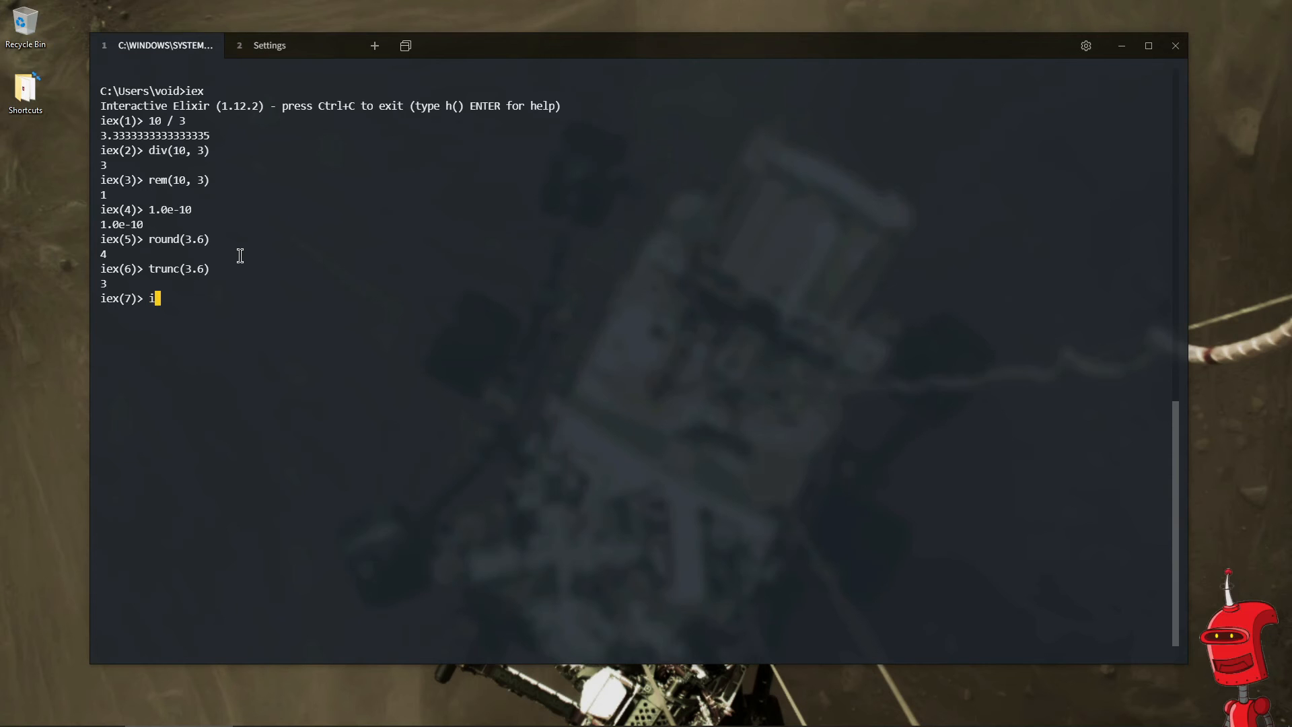
type("s_boolean(")
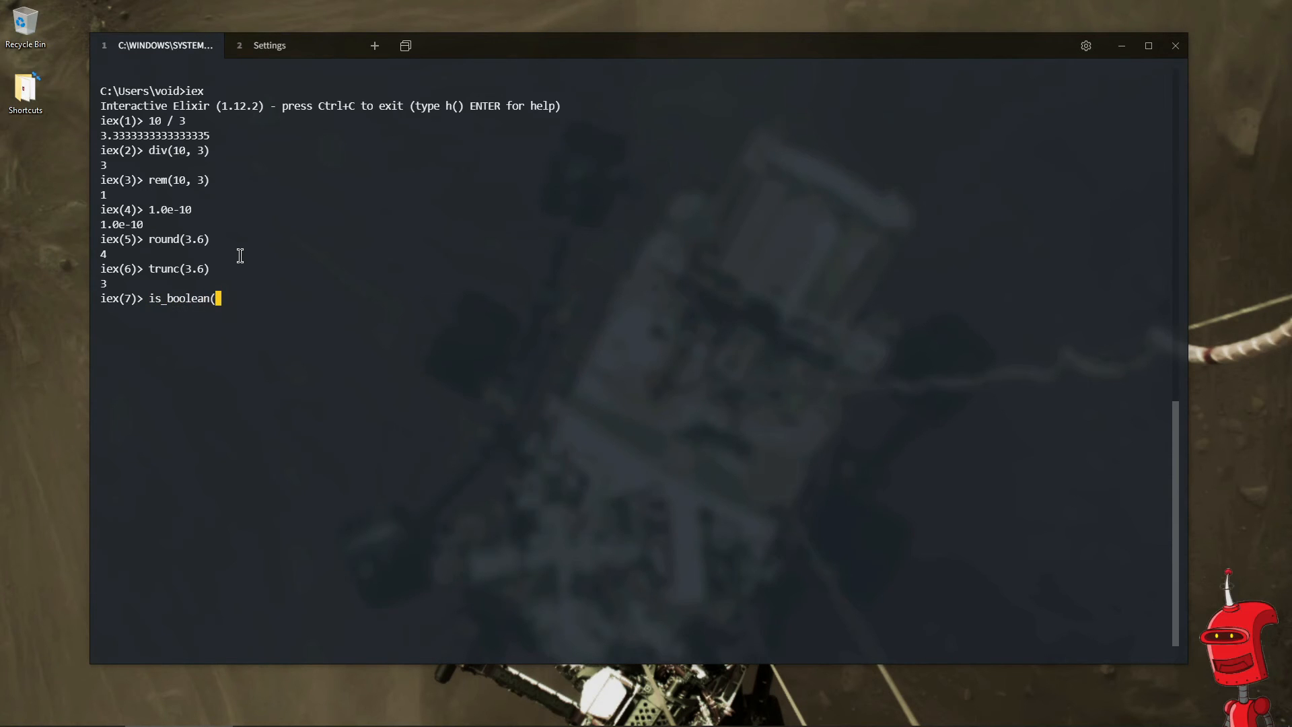
type("1")
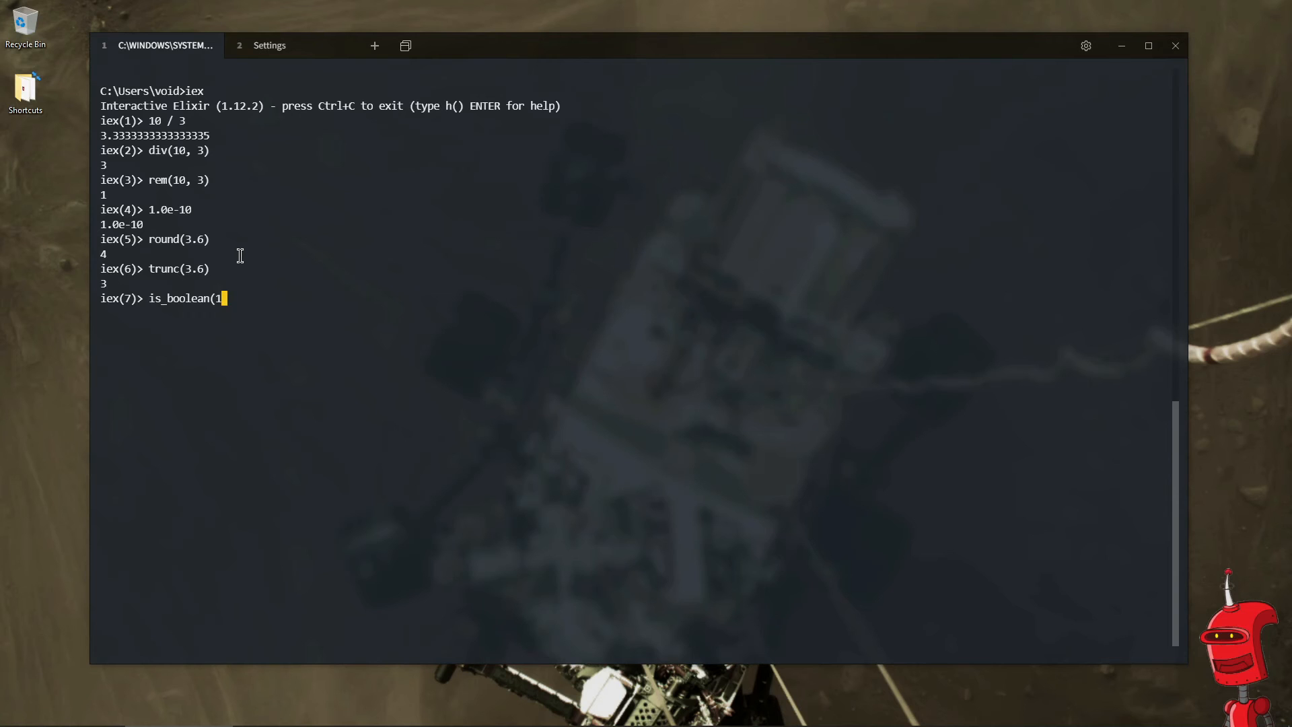
key("Return")
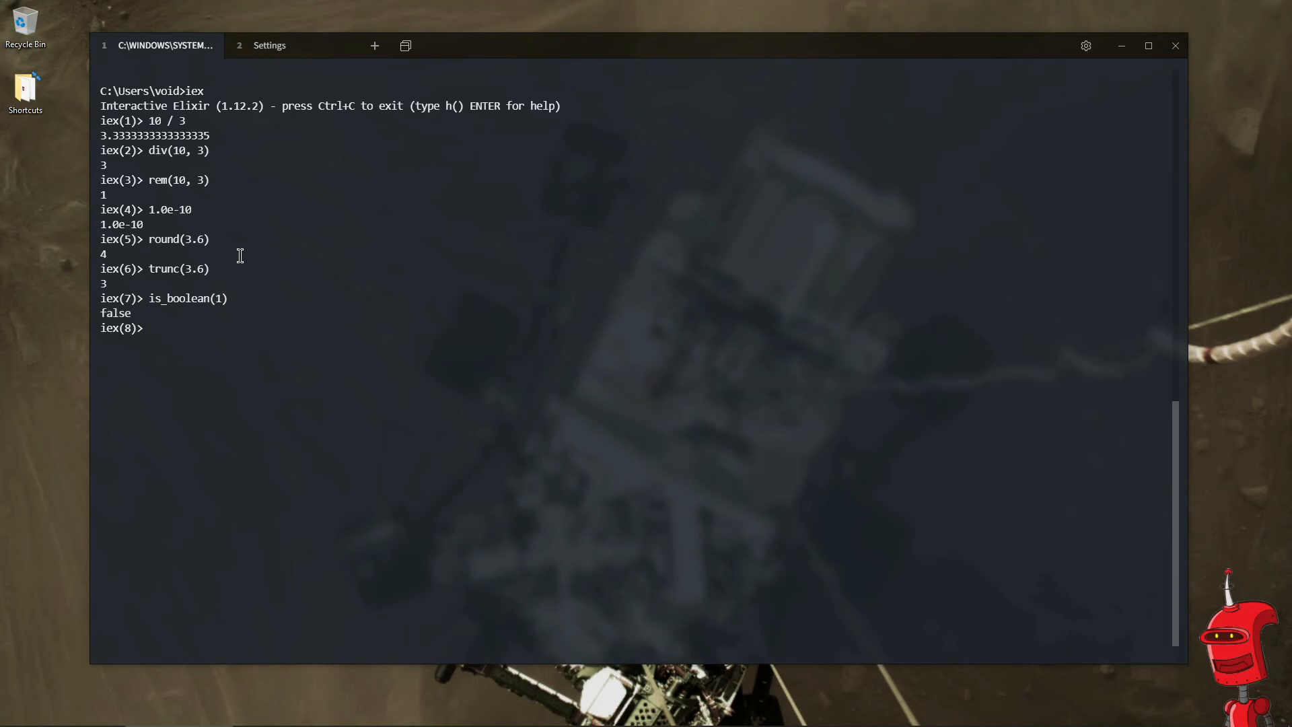
type("is_boolean(1")
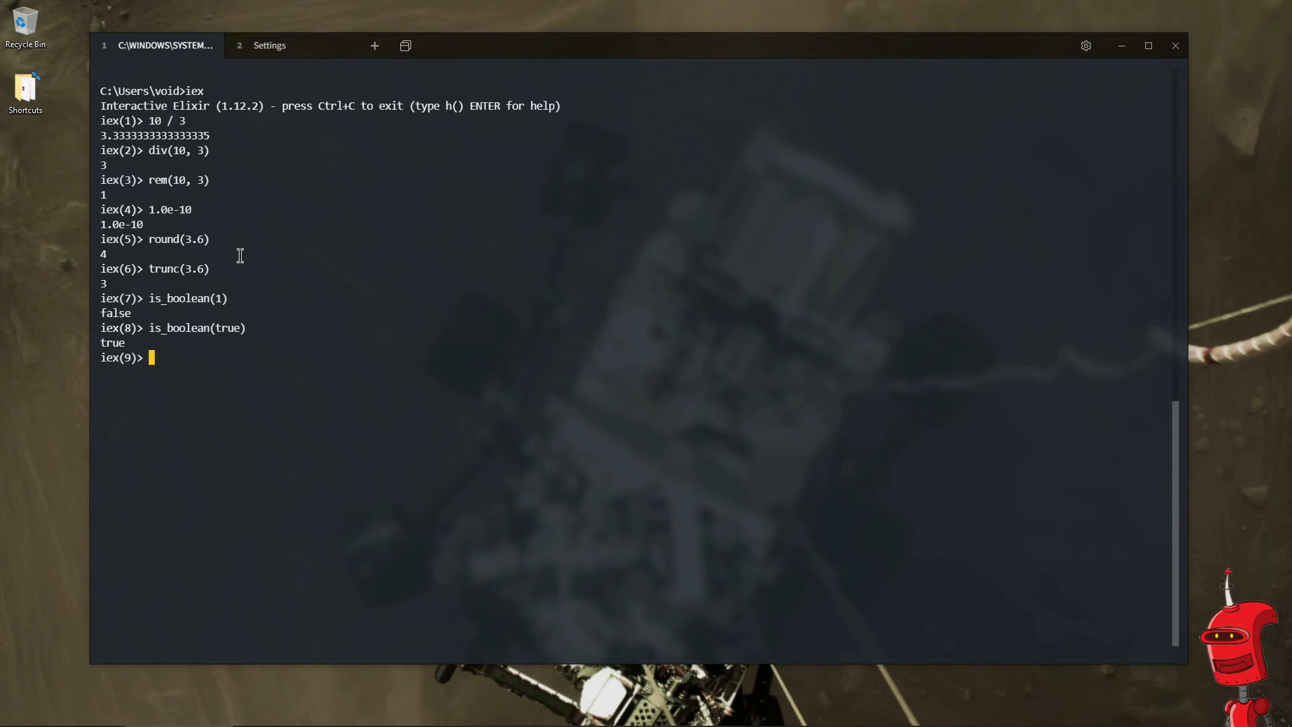
type("is_boolean()")
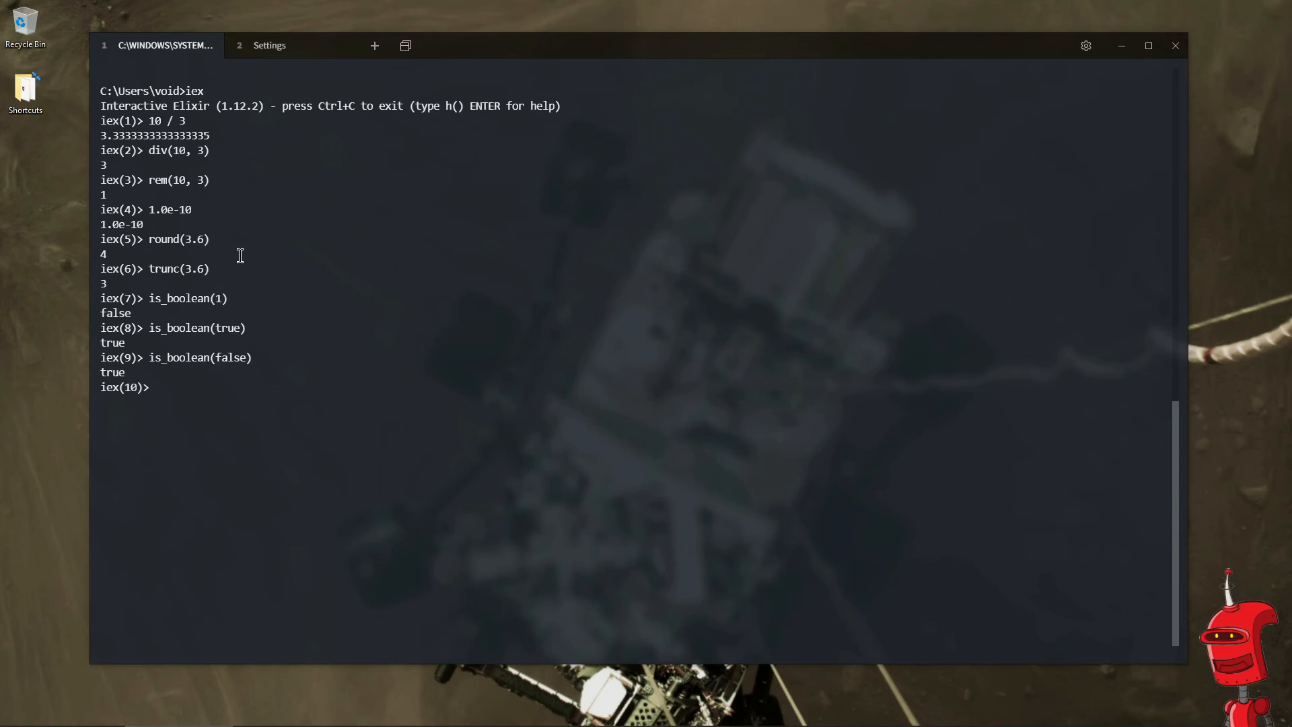
- Evaluate :true and :true == true, then restart iex
type(":tr")
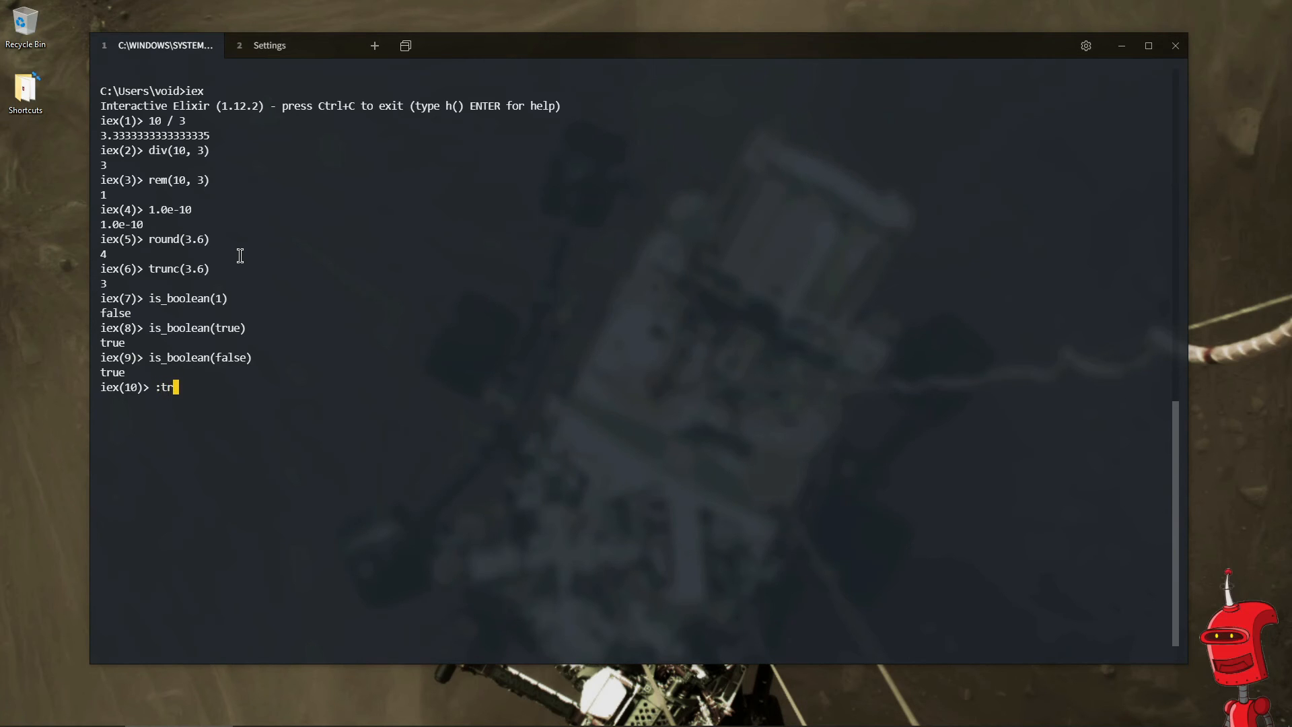
key("Return")
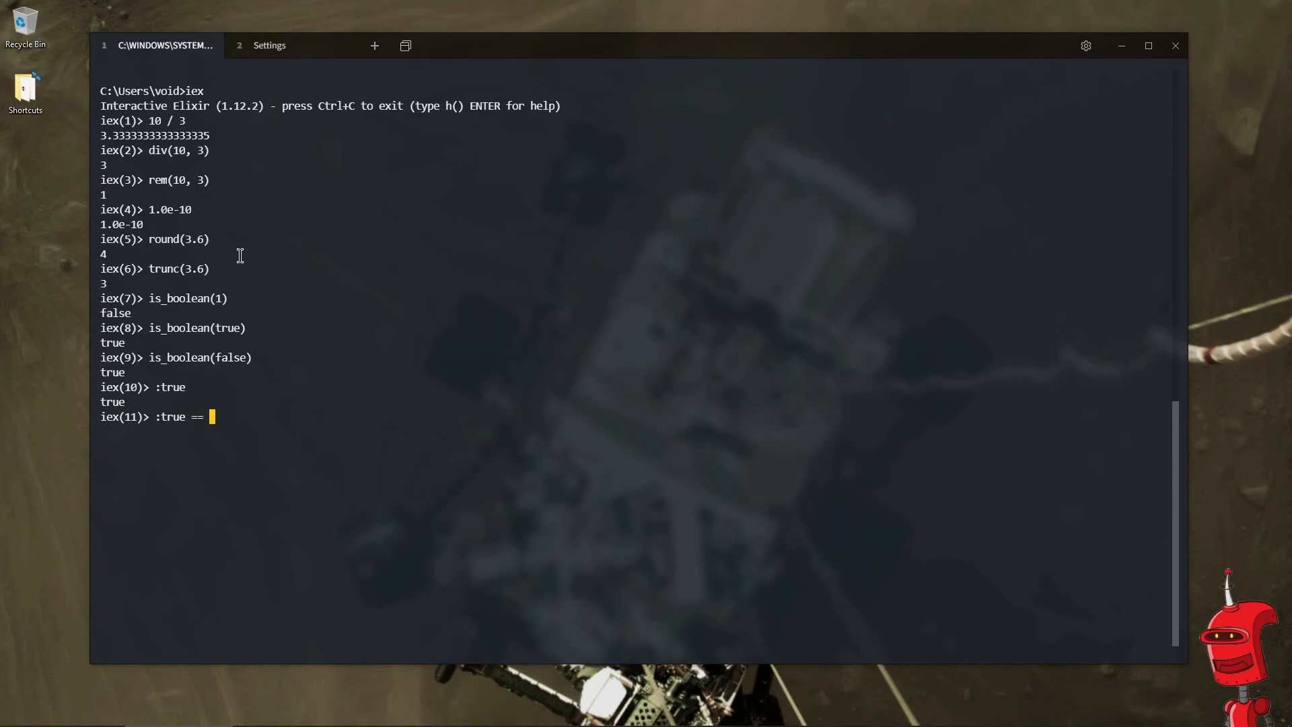
key("Return")
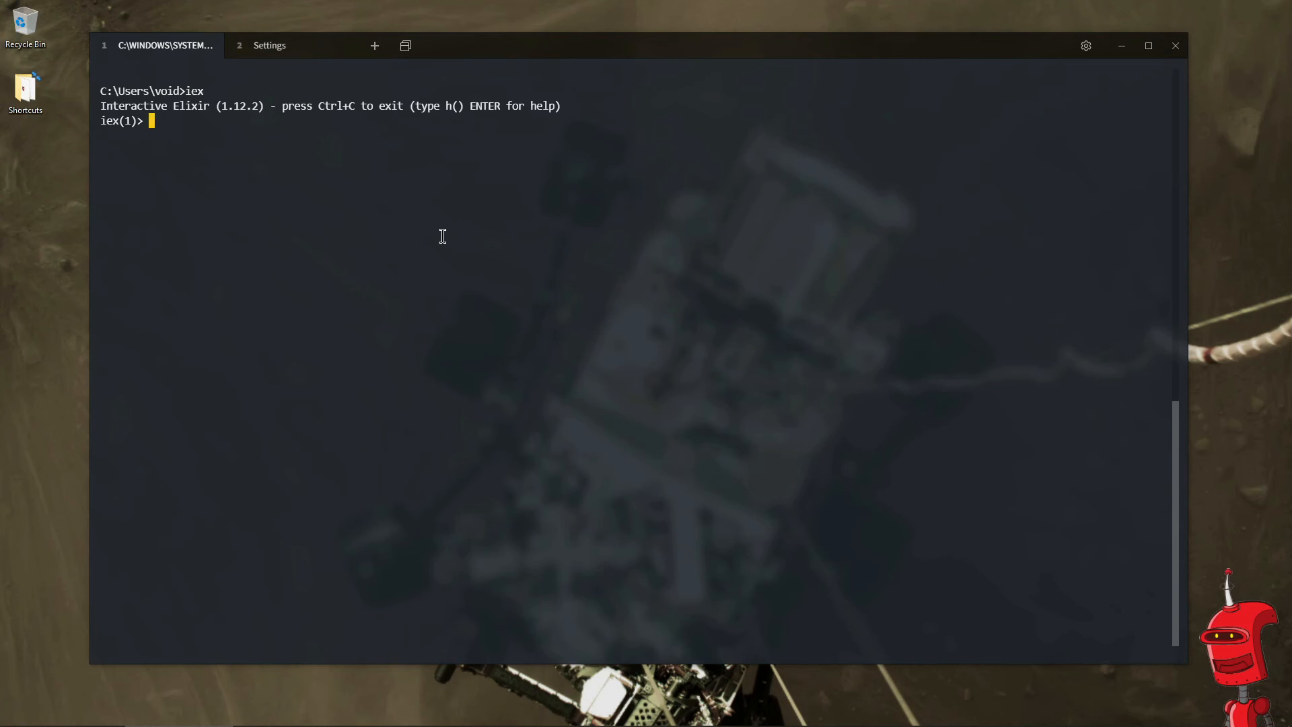
- Evaluate "hello world" and "hellö", then quit iex with Ctrl+C
type("\"hel")
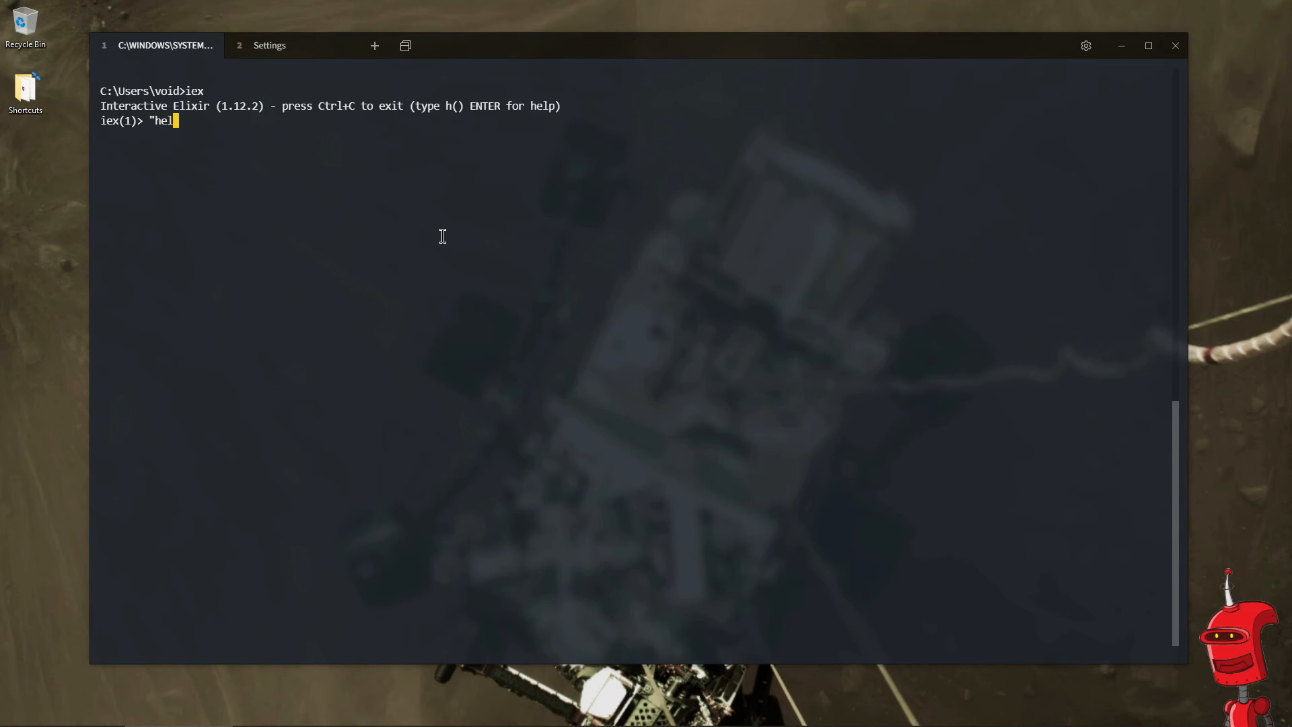
type("lo world")
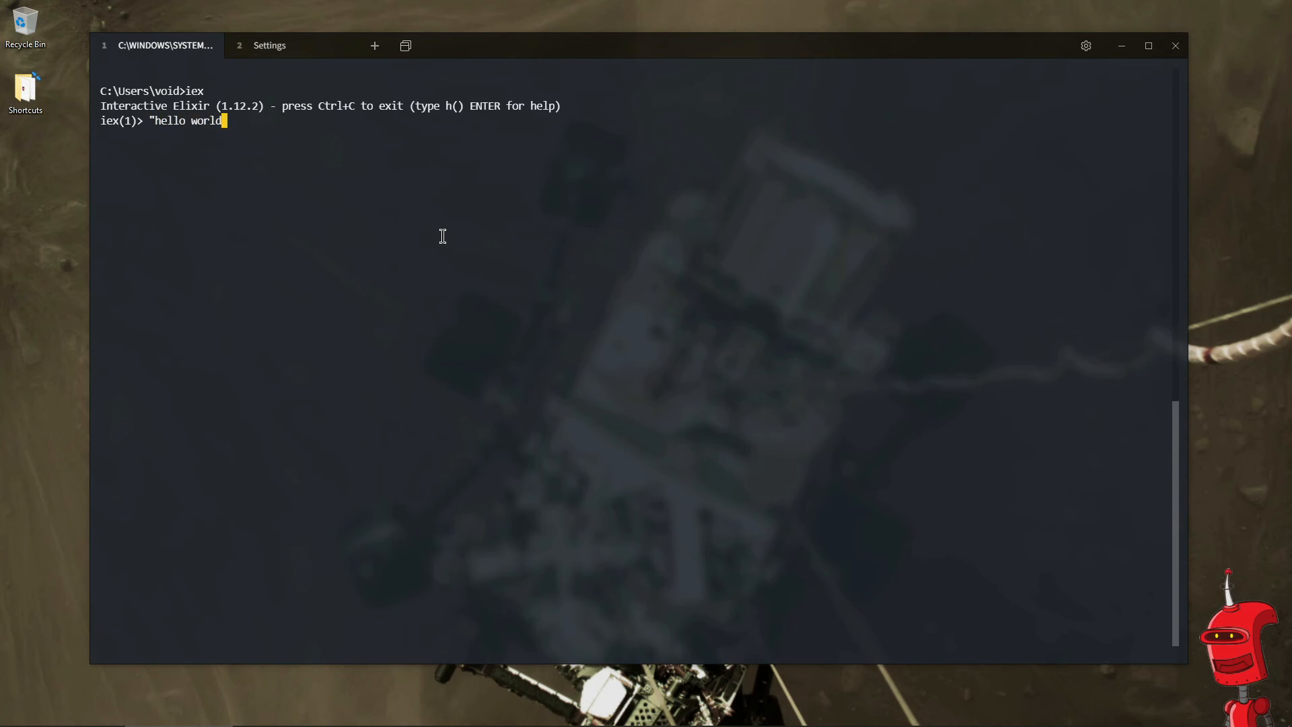
key("Return")
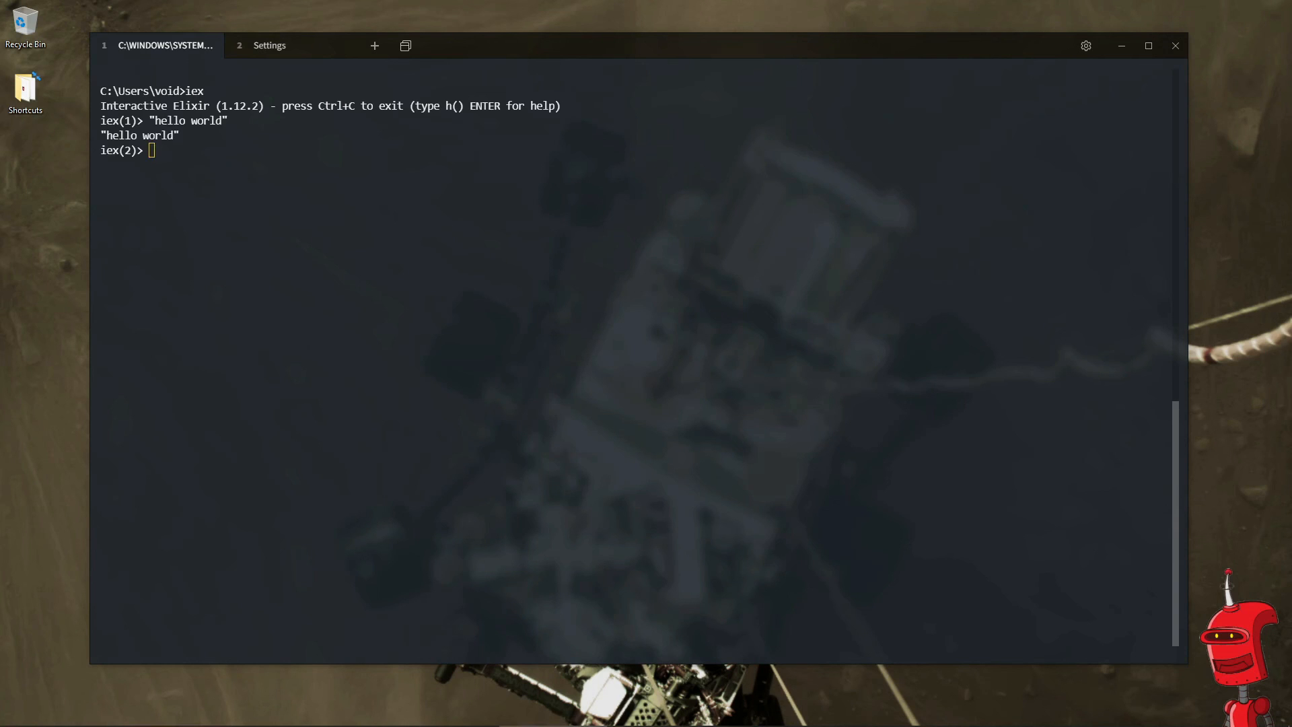
type("\"hello\"")
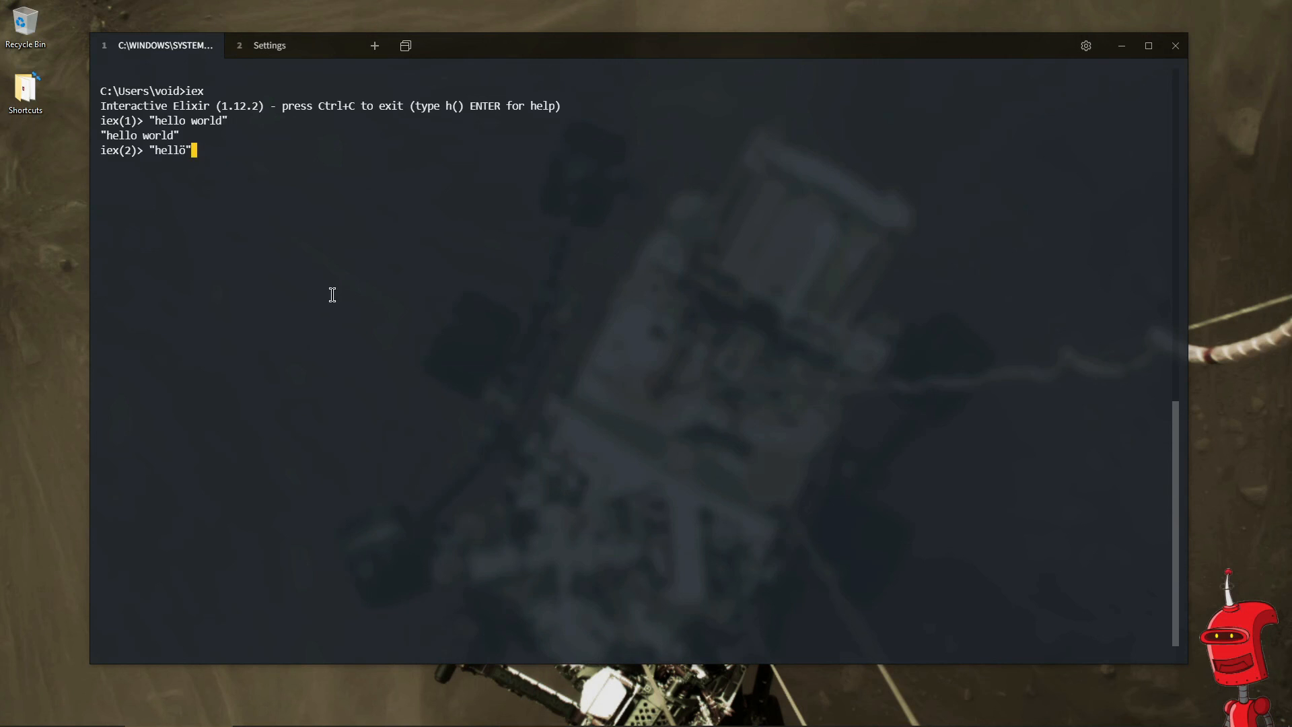
key("Return")
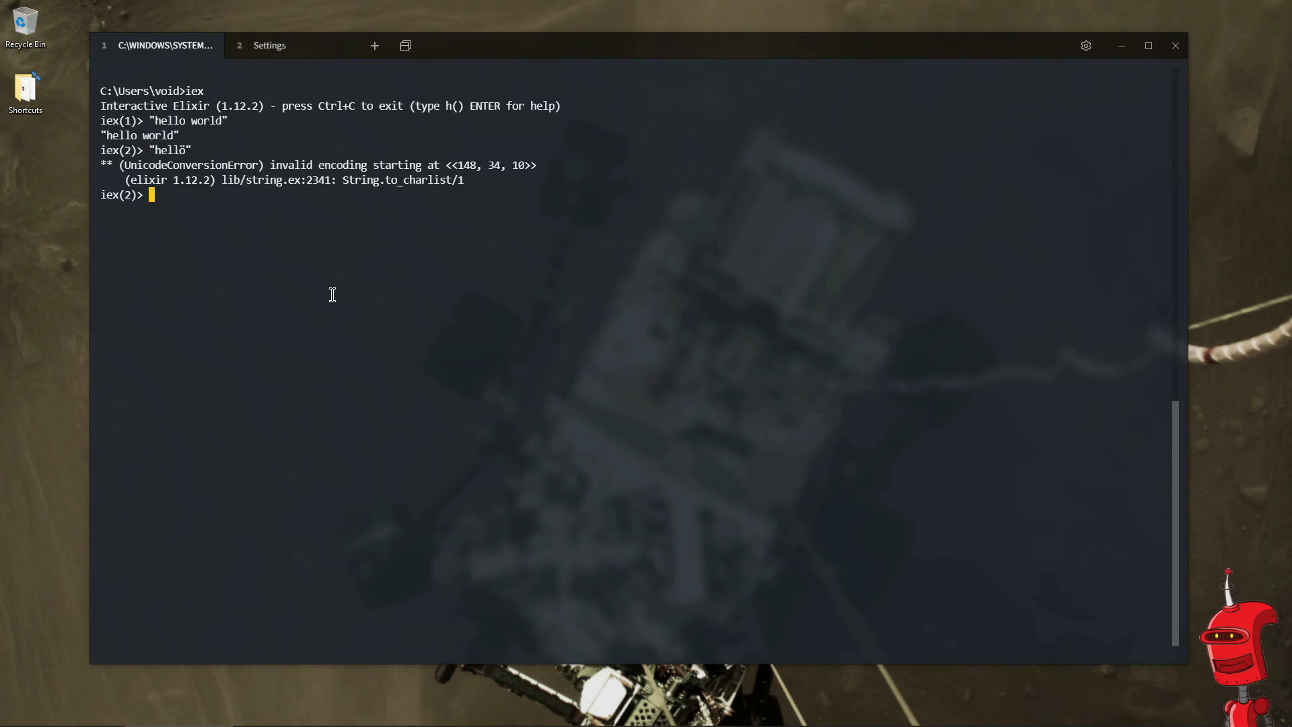
key("ctrl+c")
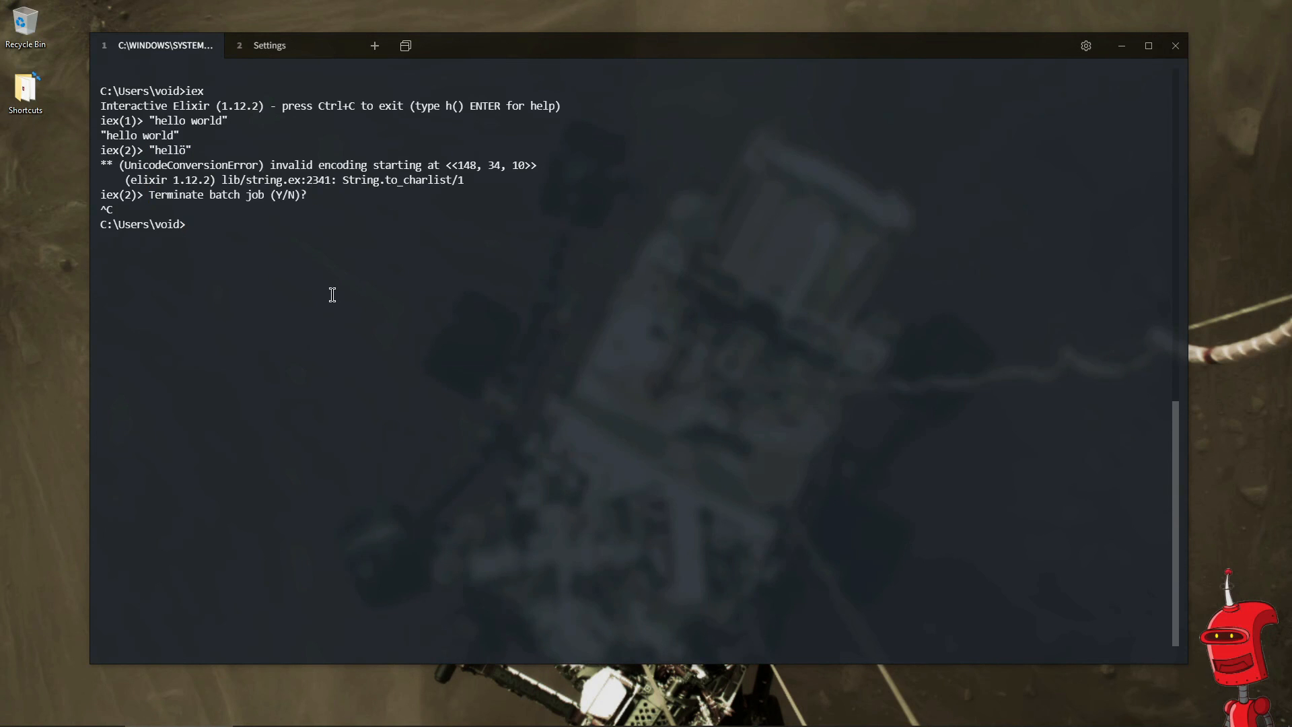
- Switch the console code page to 65001 with chcp and evaluate "hellö" in a new iex session
type("ch")
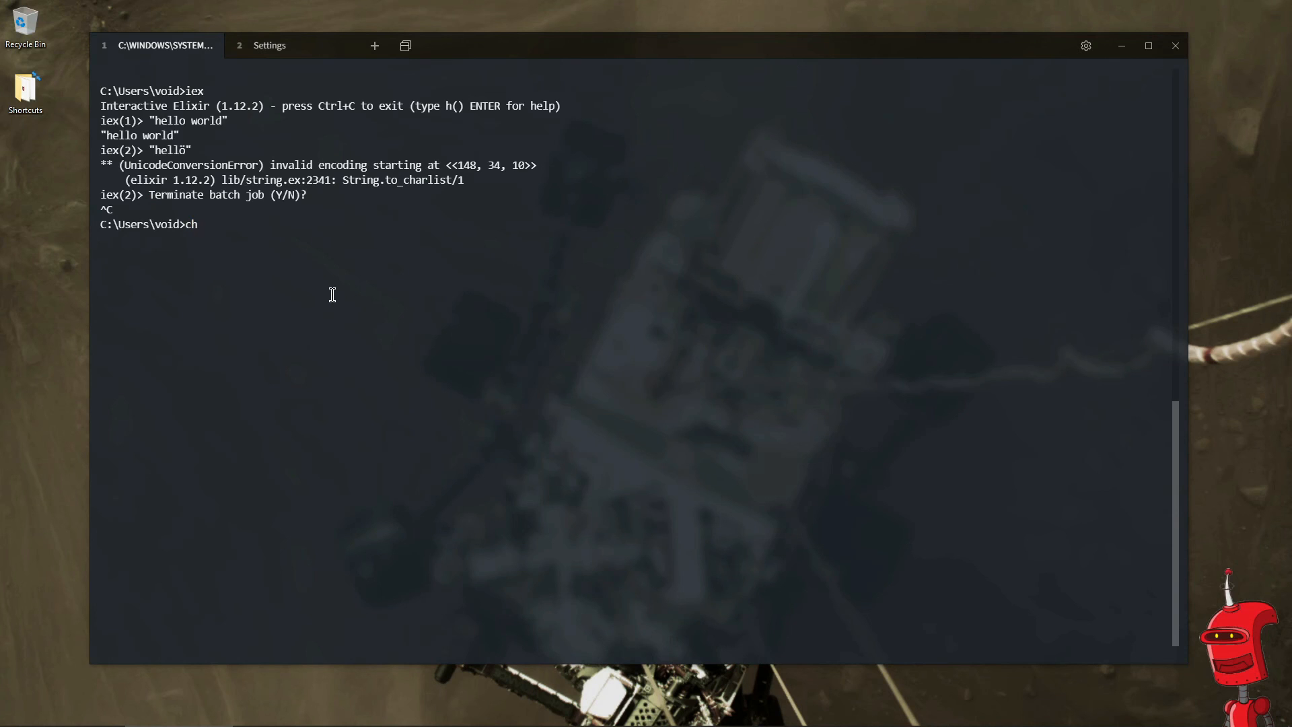
type("cp")
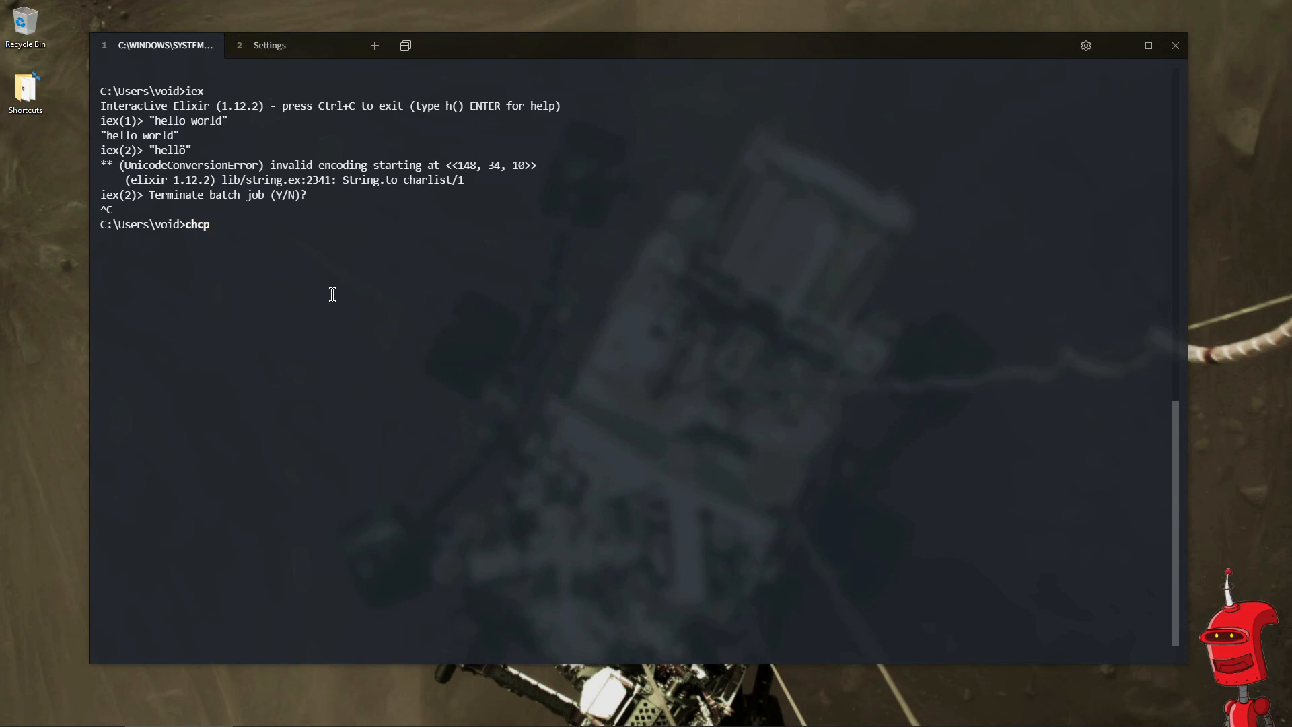
type("65")
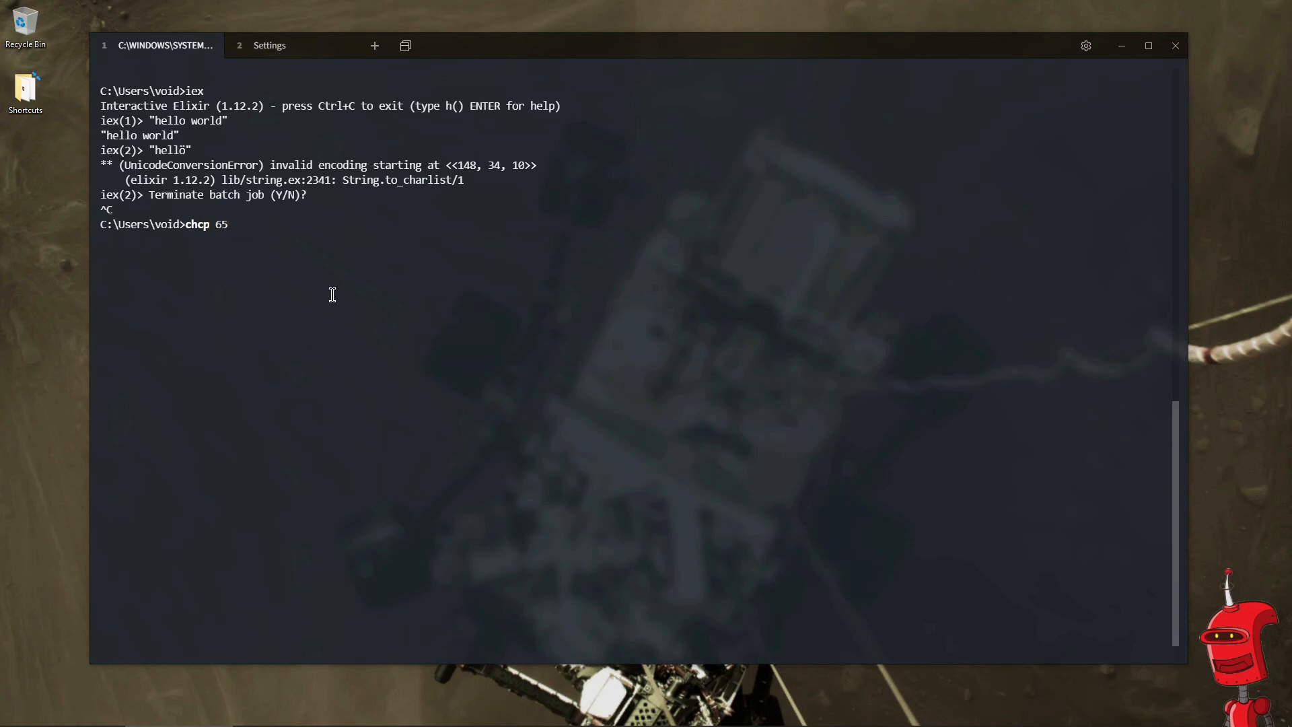
key("Return")
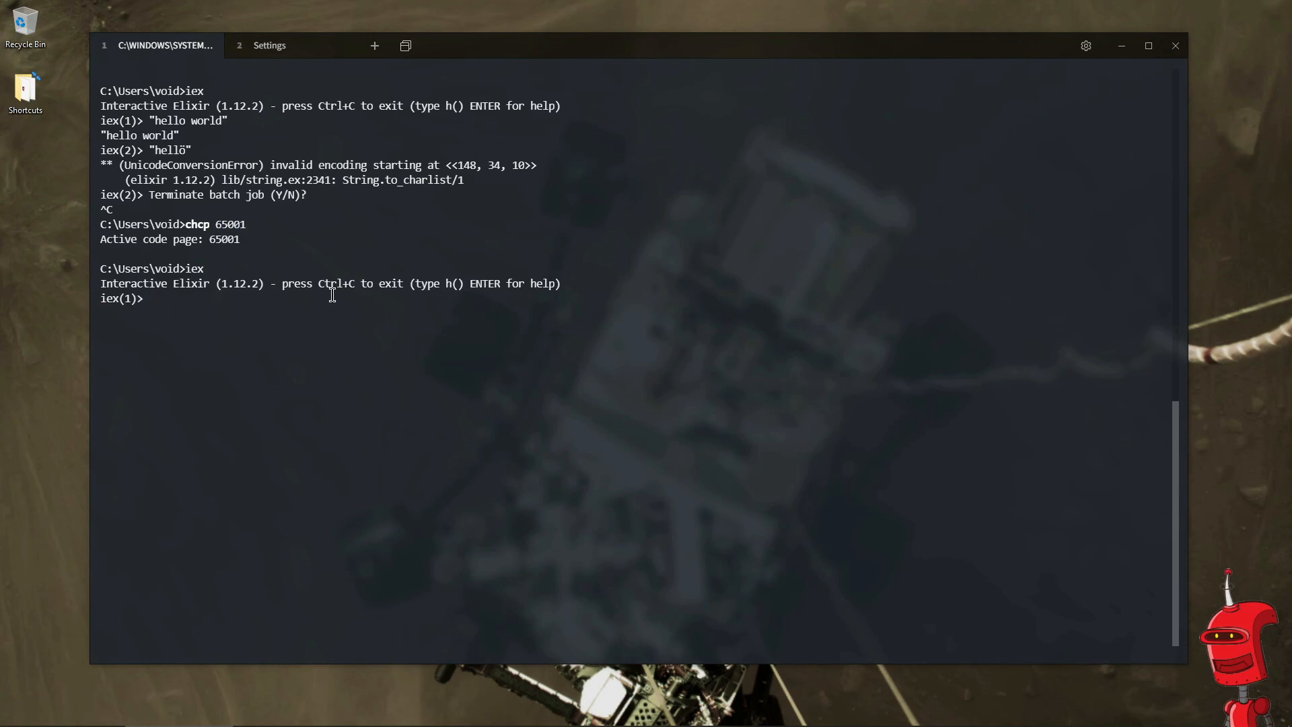
key("Return")
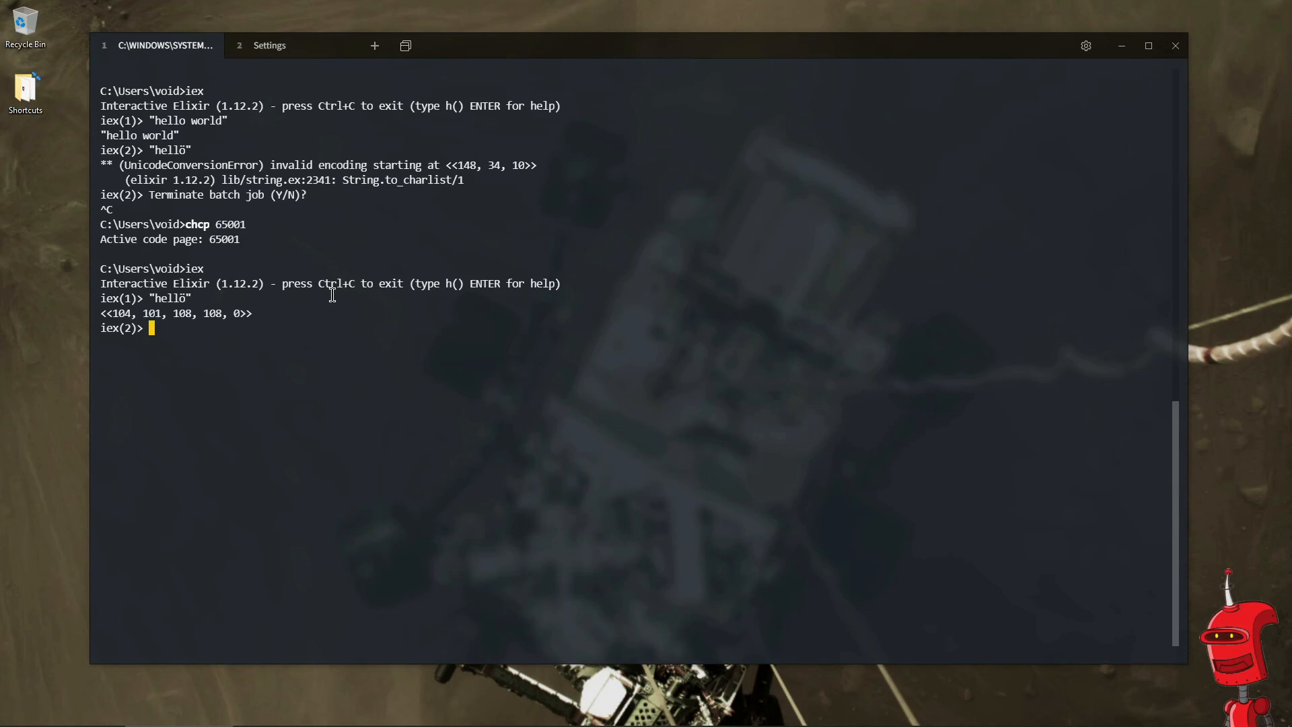